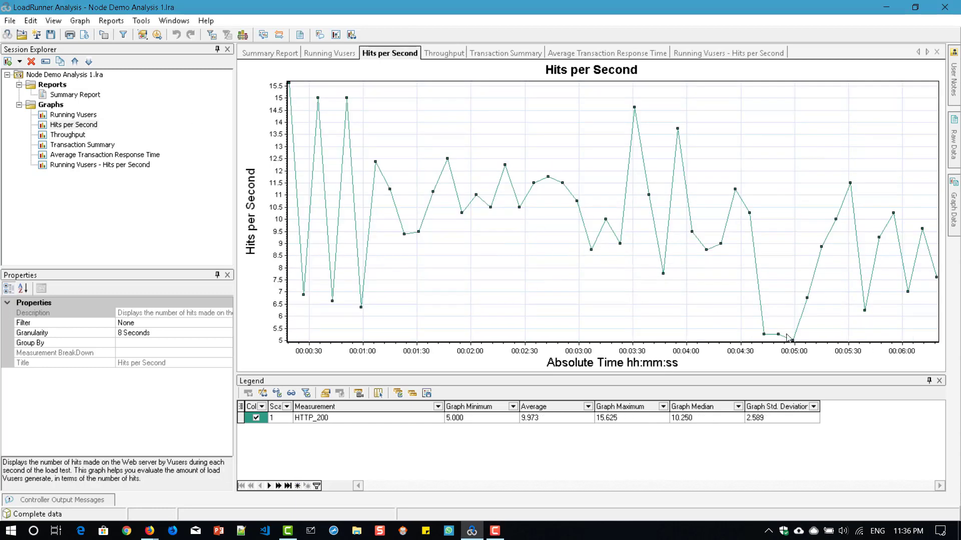
pyautogui.moveTo(753, 333)
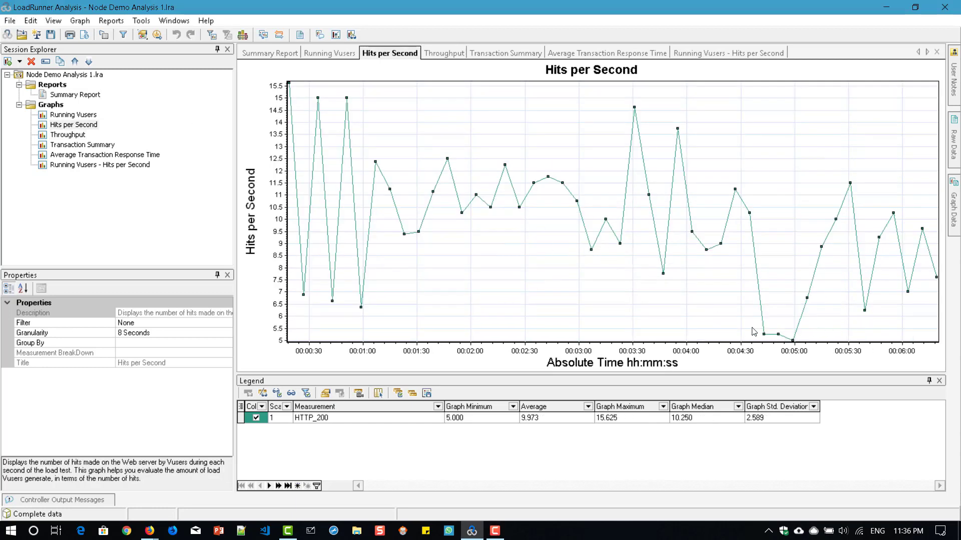
pyautogui.moveTo(811, 336)
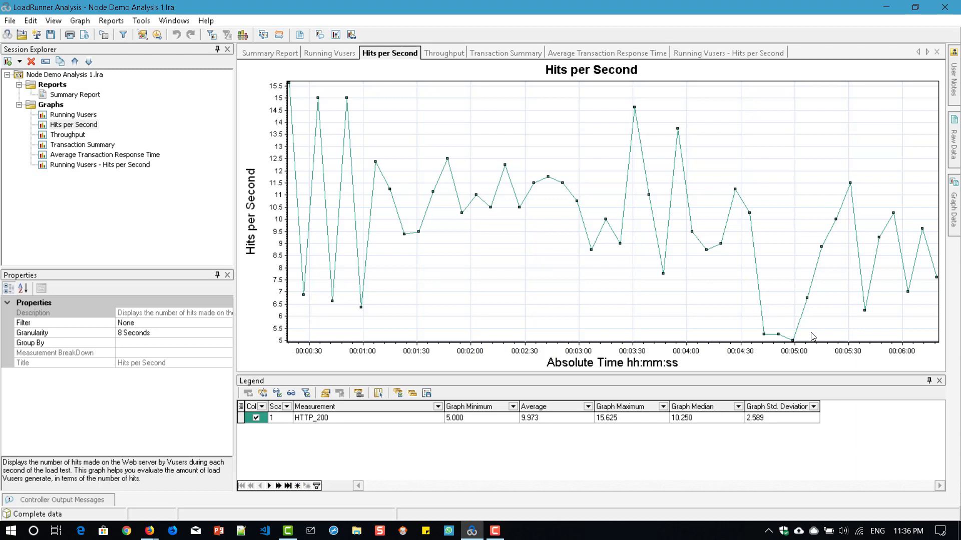
# - Display the Throughput graph (bytes per second, 5-second granularity) instead of Hits per Second
pyautogui.click(441, 53)
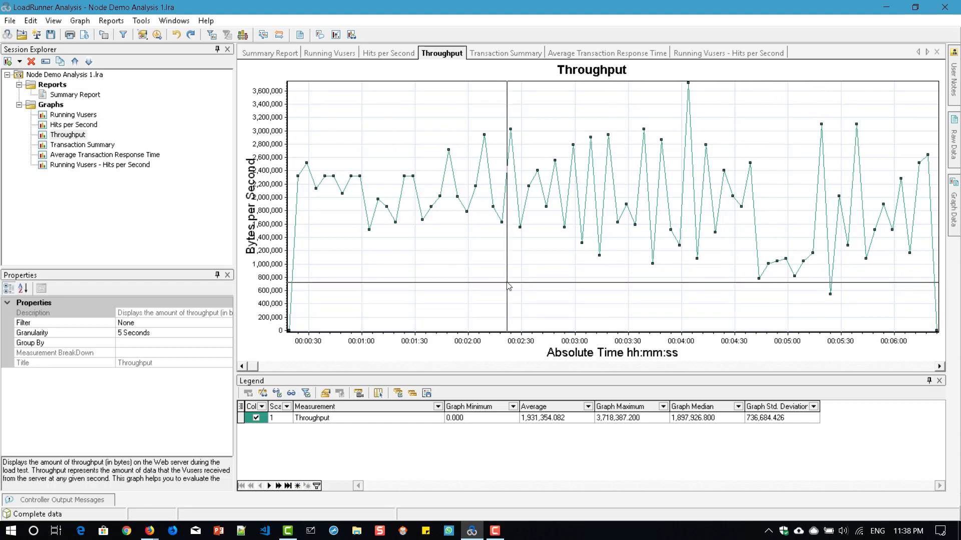
pyautogui.rightClick(509, 287)
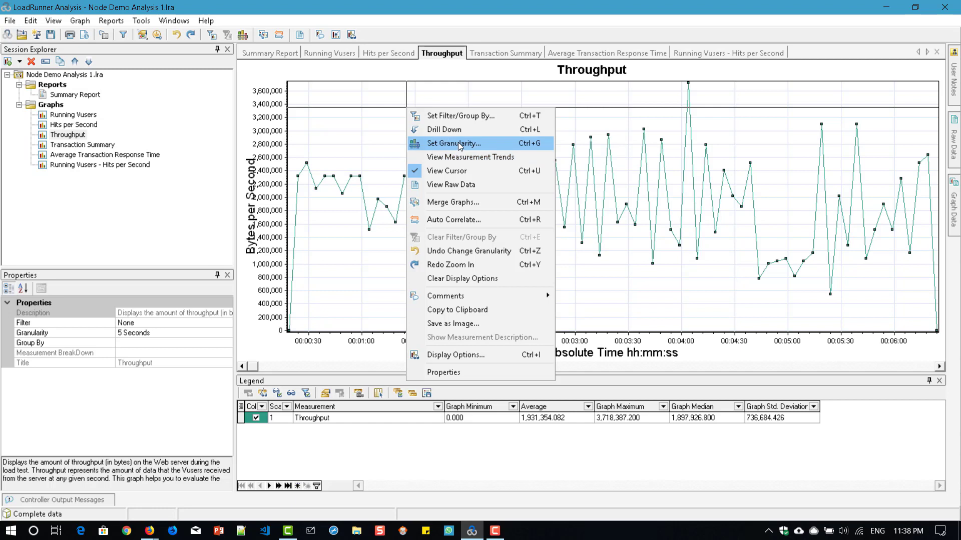
pyautogui.click(454, 143)
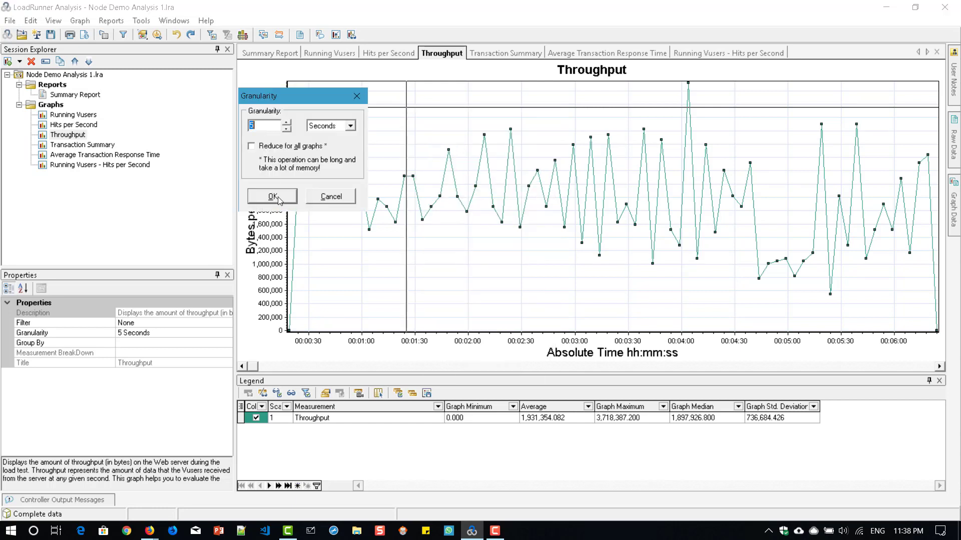
pyautogui.click(271, 196)
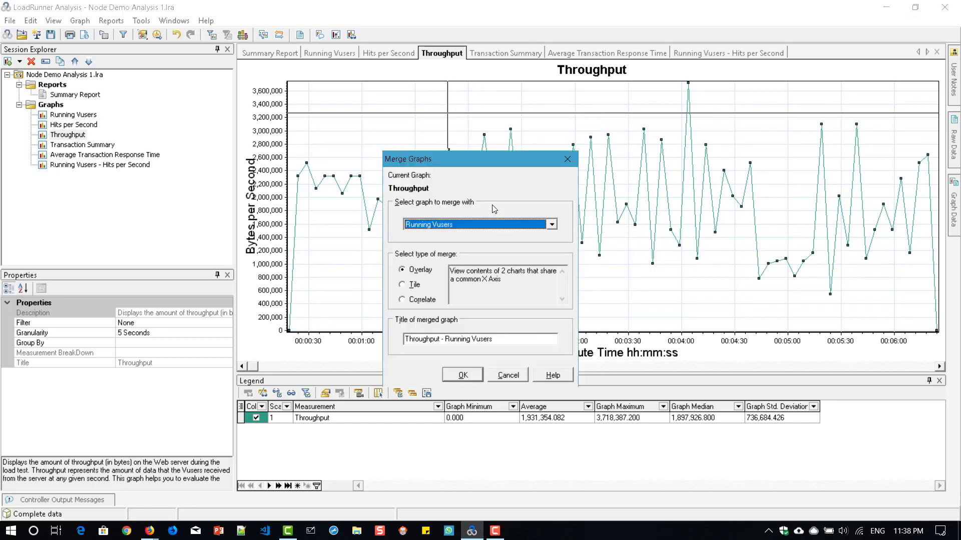
# - Choose Running Vusers - Hits per Second as the graph to overlay with Throughput
pyautogui.click(551, 225)
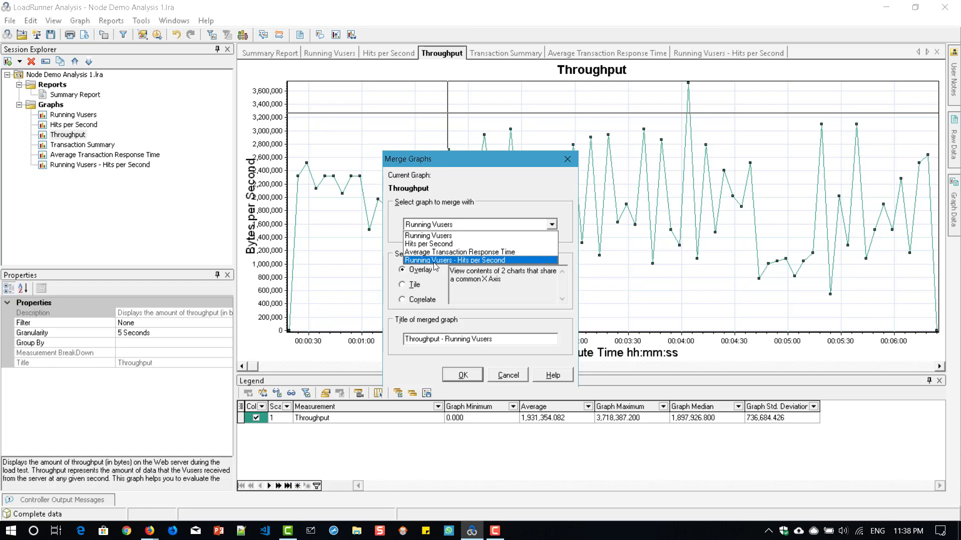
pyautogui.click(506, 374)
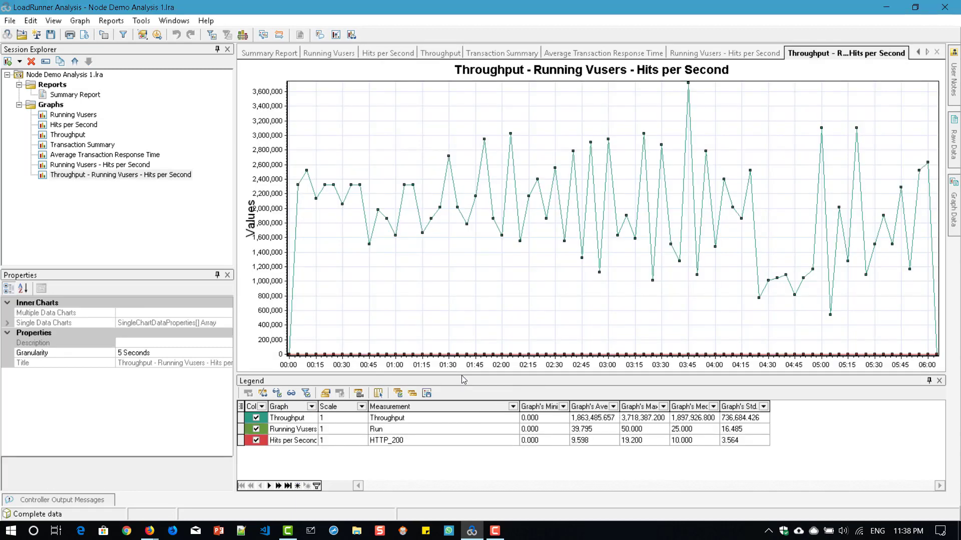
pyautogui.moveTo(478, 243)
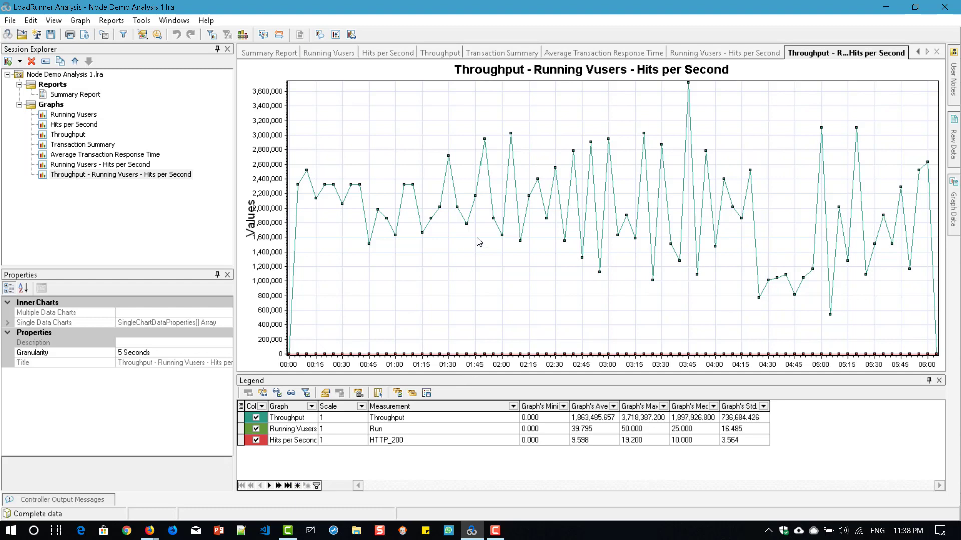
pyautogui.moveTo(662, 86)
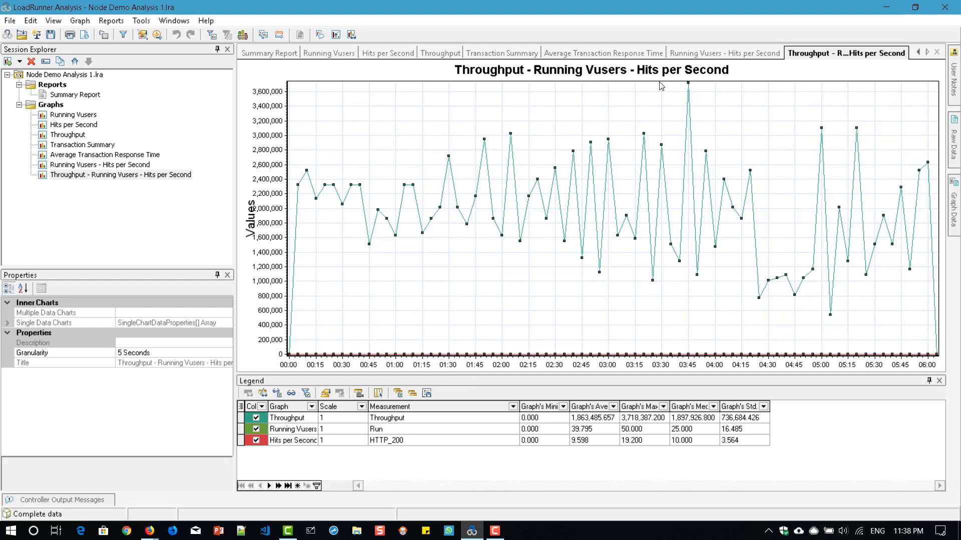
pyautogui.moveTo(622, 285)
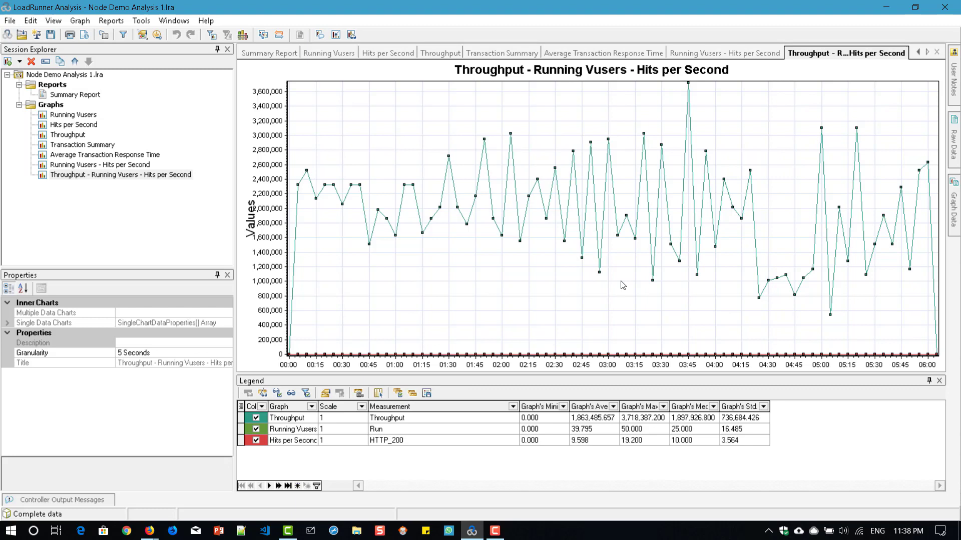
pyautogui.moveTo(549, 314)
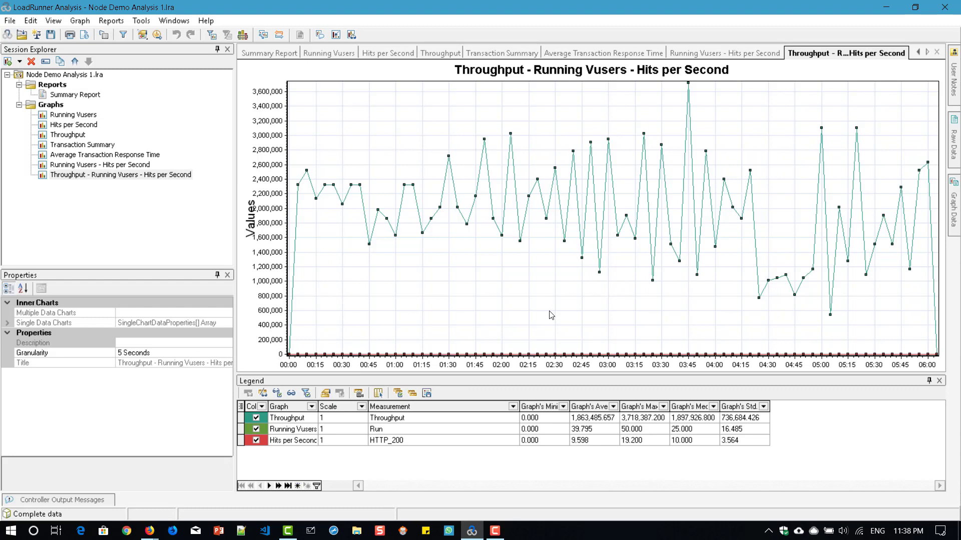
pyautogui.moveTo(479, 314)
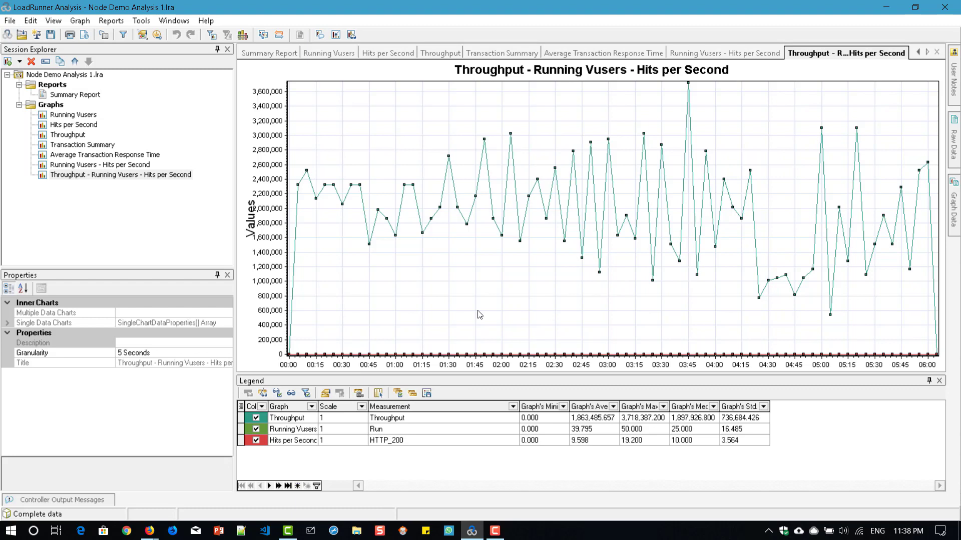
# - Highlight the Throughput measurement in the Legend so its line stands out on the merged graph
pyautogui.click(288, 418)
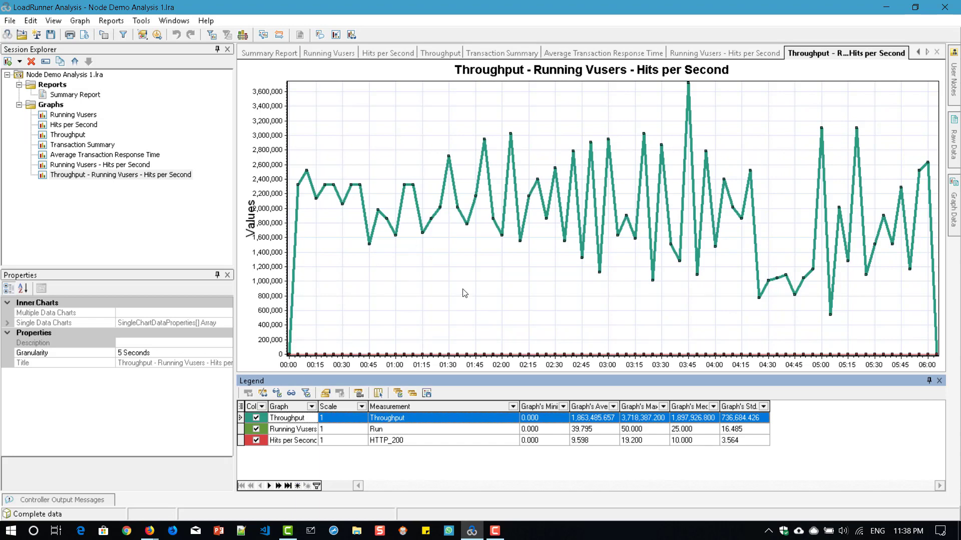
# - Set the merged graph's display to 3 Dimensional at 20% depth with absolute time on the time axis
pyautogui.rightClick(463, 293)
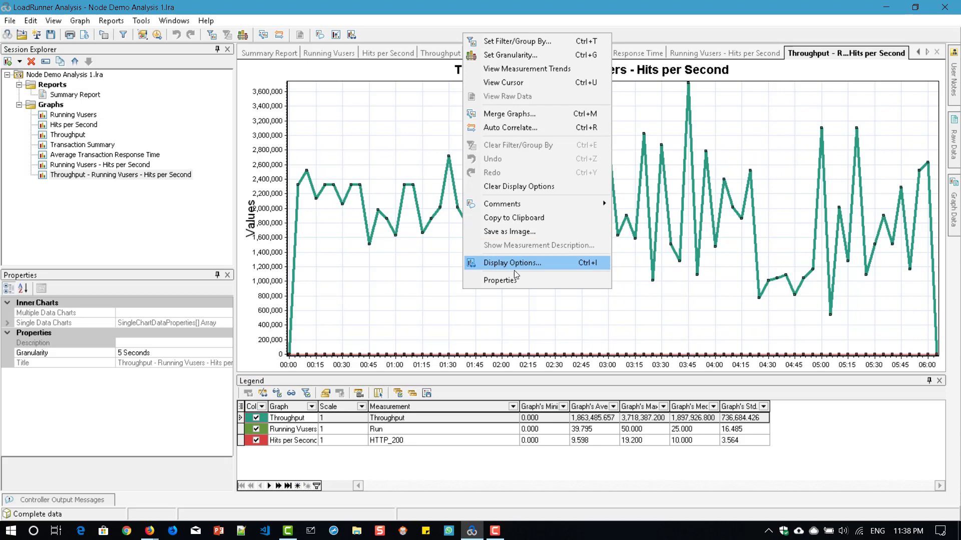
pyautogui.click(509, 262)
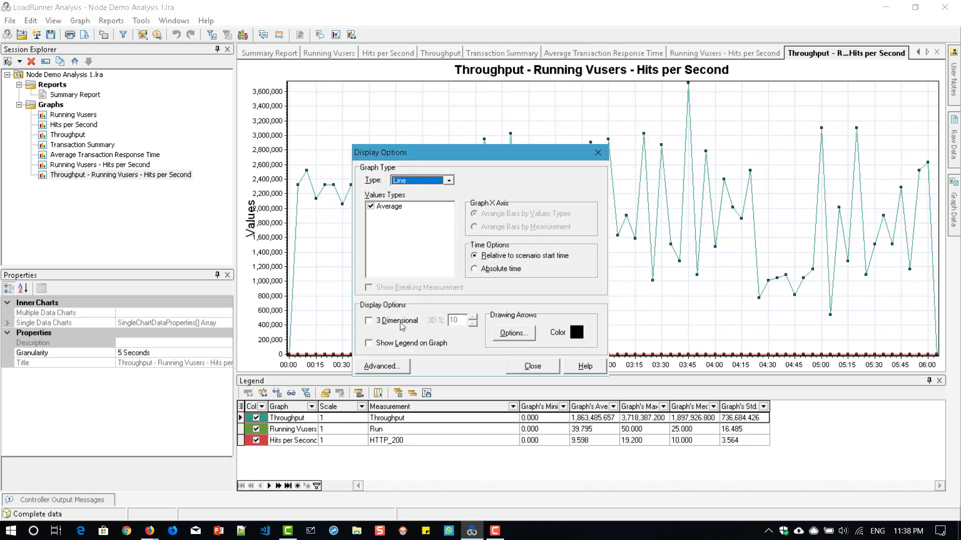
pyautogui.click(369, 320)
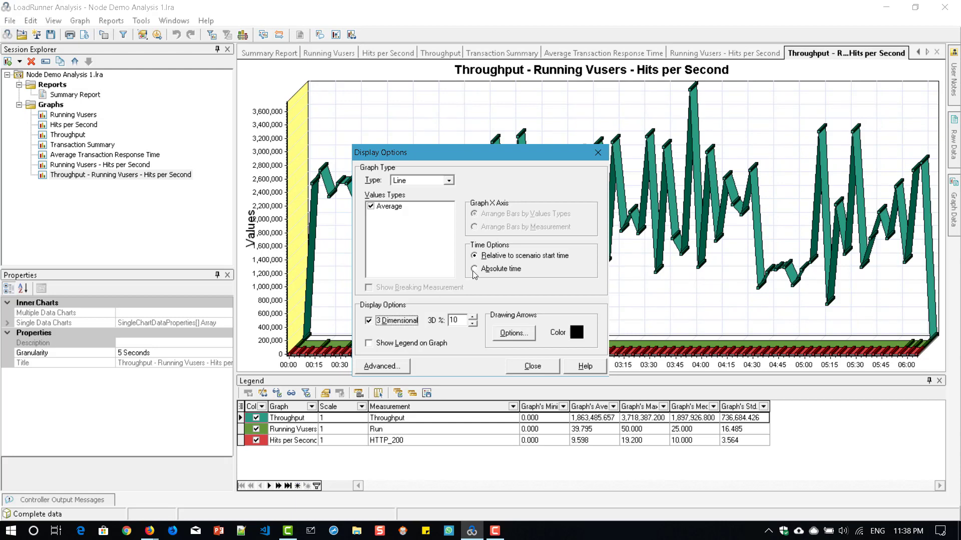
pyautogui.click(474, 269)
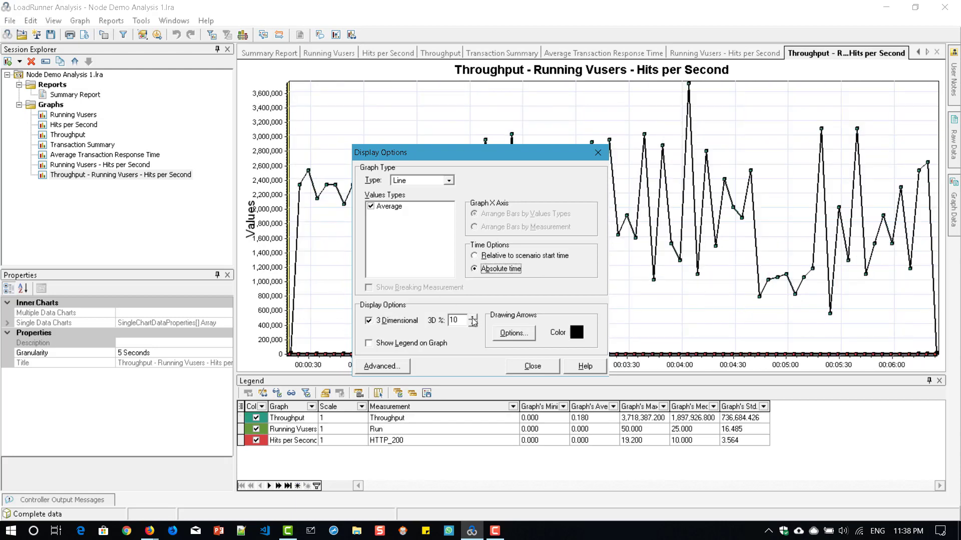
pyautogui.click(474, 317)
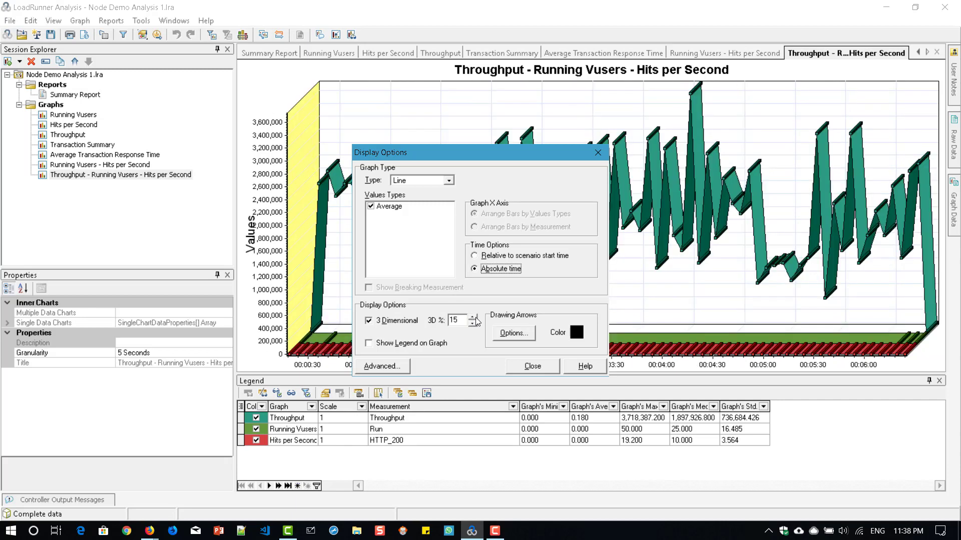
pyautogui.click(473, 317)
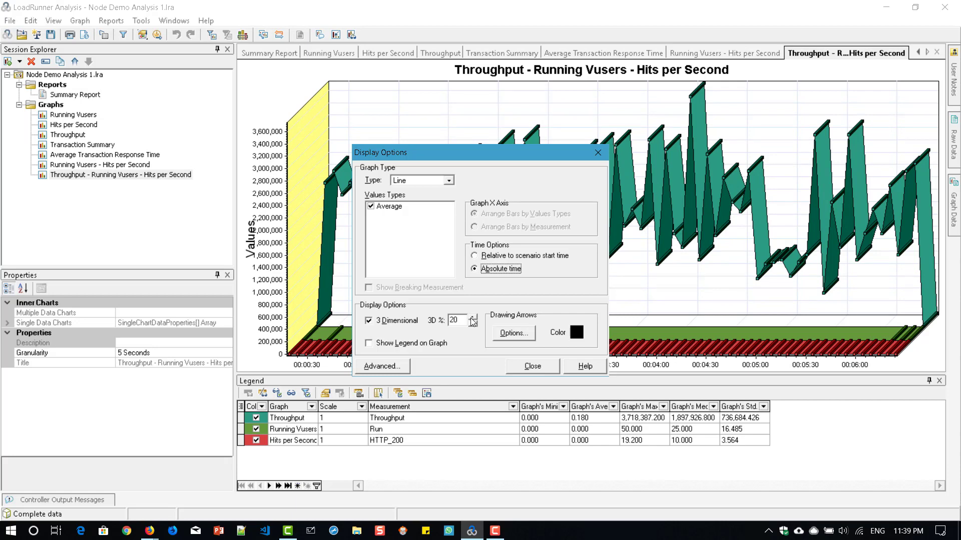
pyautogui.moveTo(542, 375)
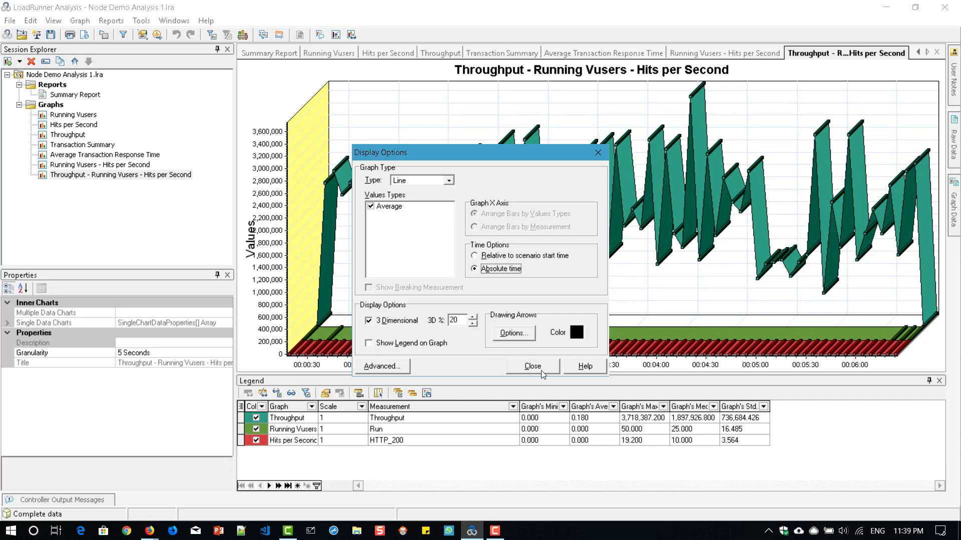
pyautogui.click(530, 366)
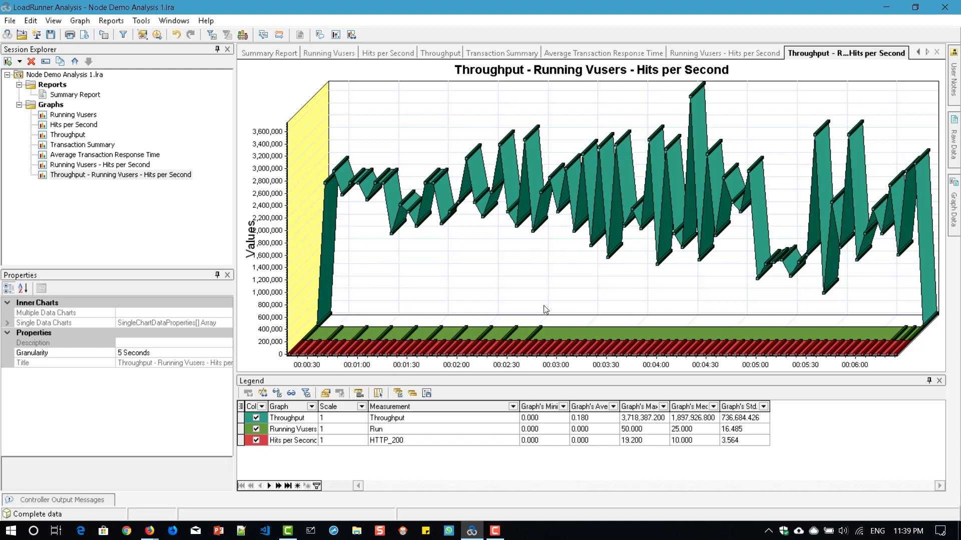
pyautogui.moveTo(297, 440)
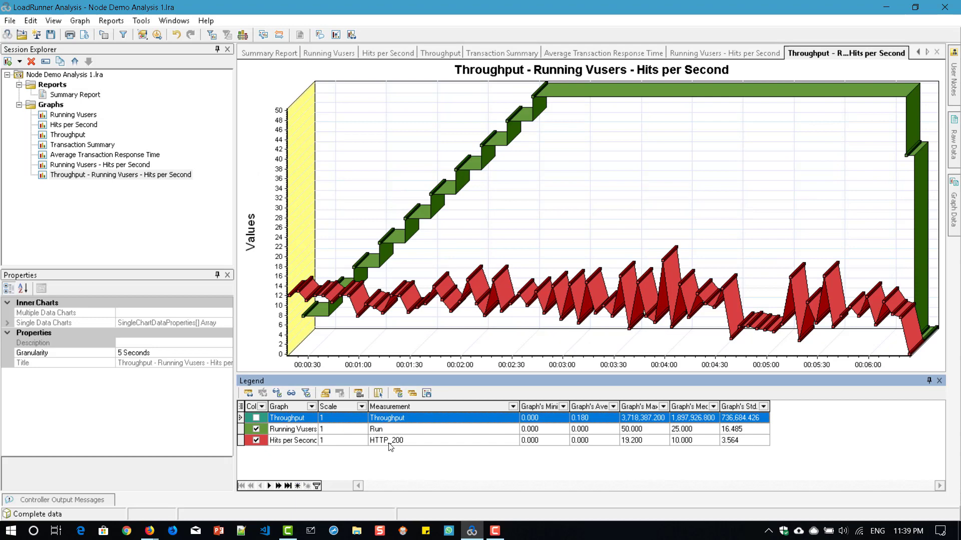
pyautogui.moveTo(536, 115)
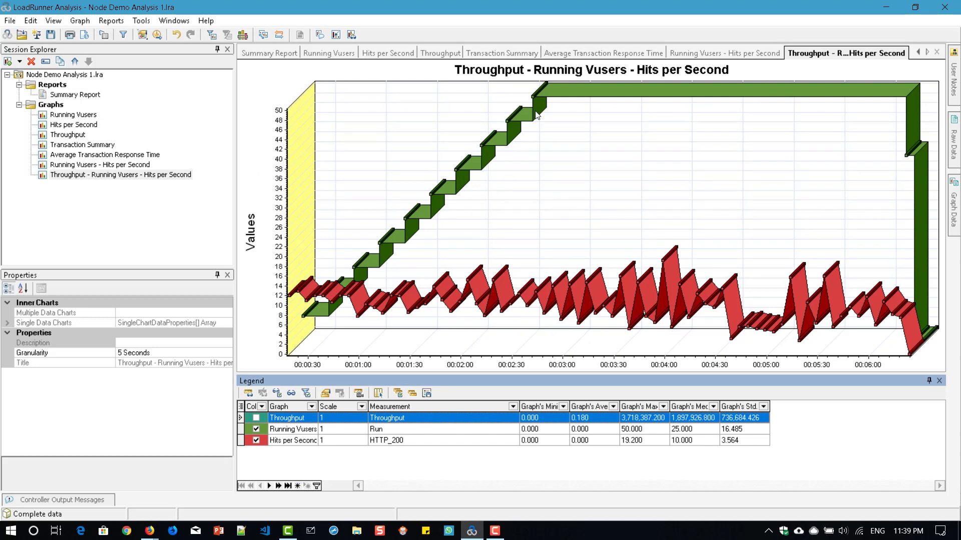
pyautogui.moveTo(408, 242)
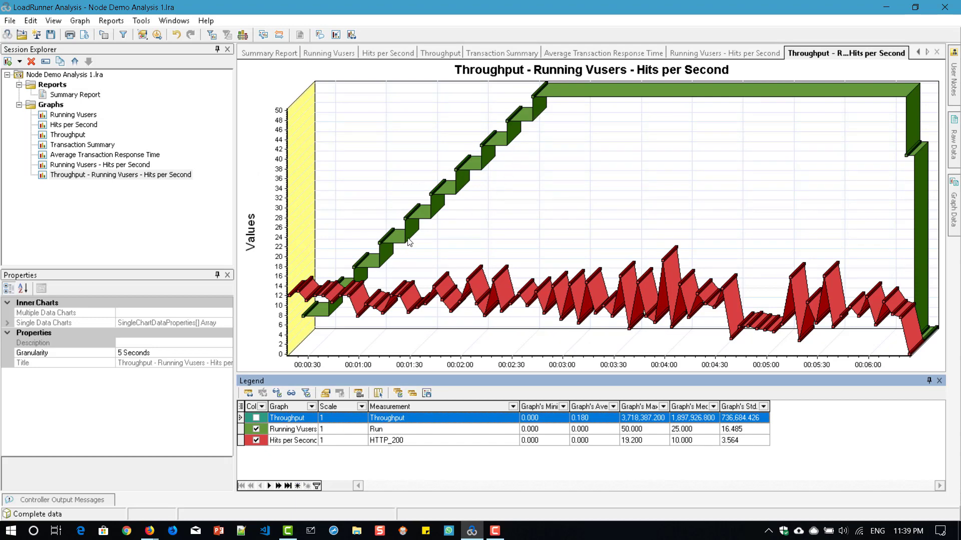
pyautogui.moveTo(459, 204)
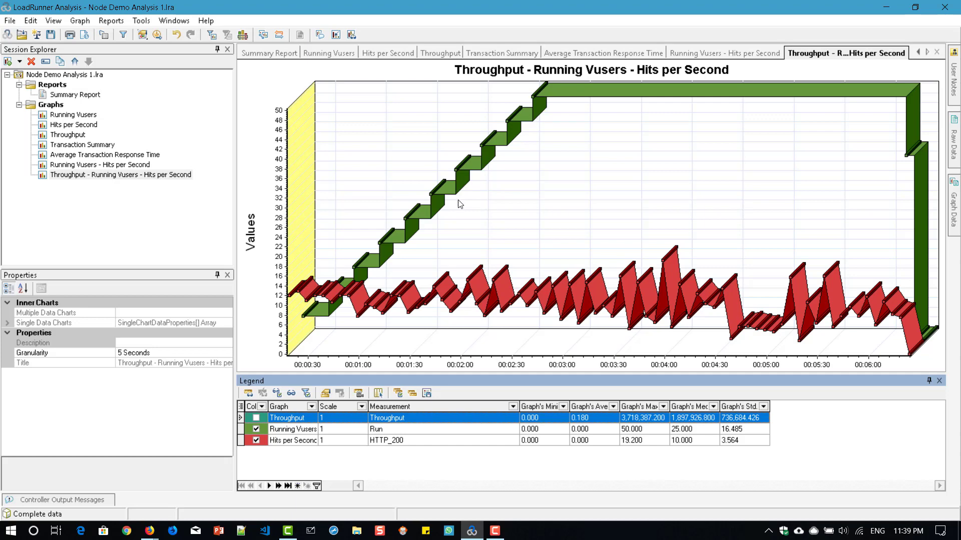
pyautogui.moveTo(607, 313)
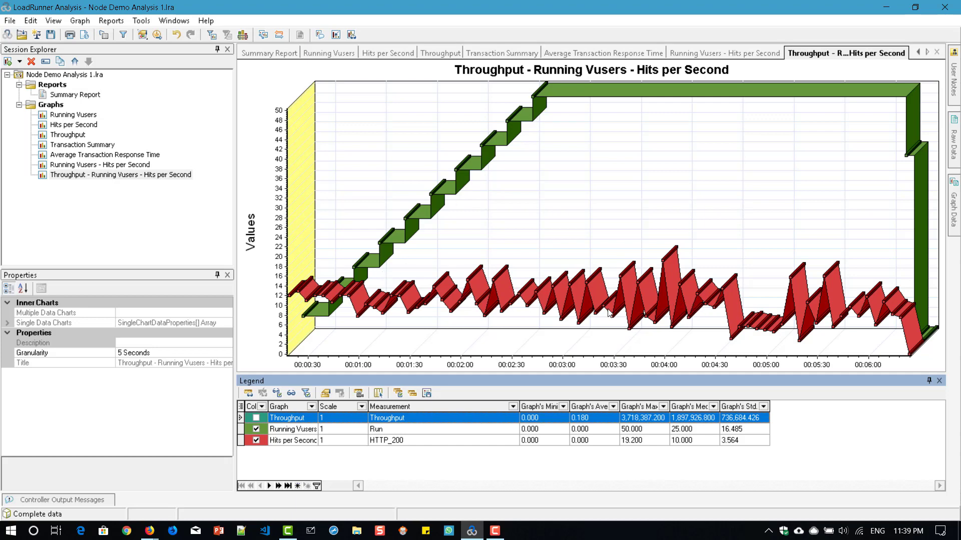
pyautogui.moveTo(837, 349)
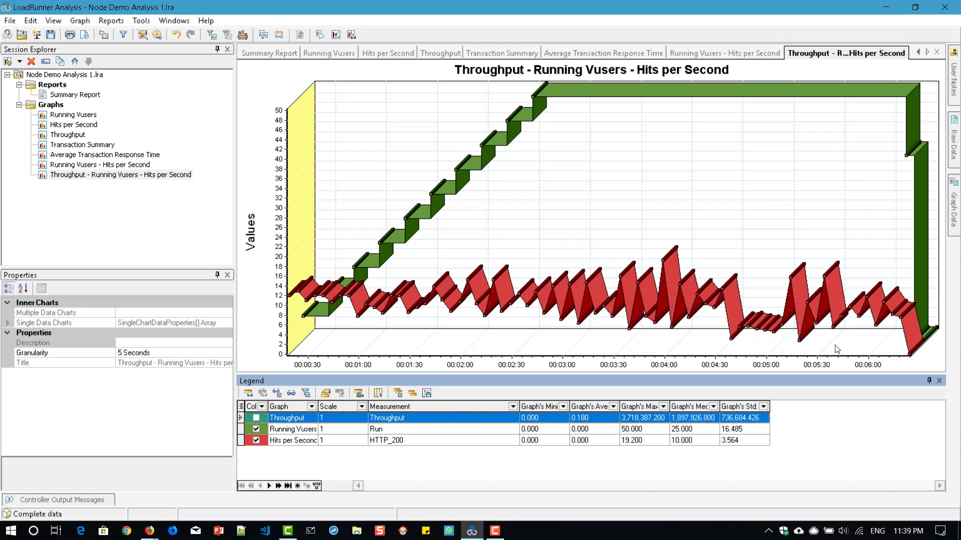
pyautogui.moveTo(719, 337)
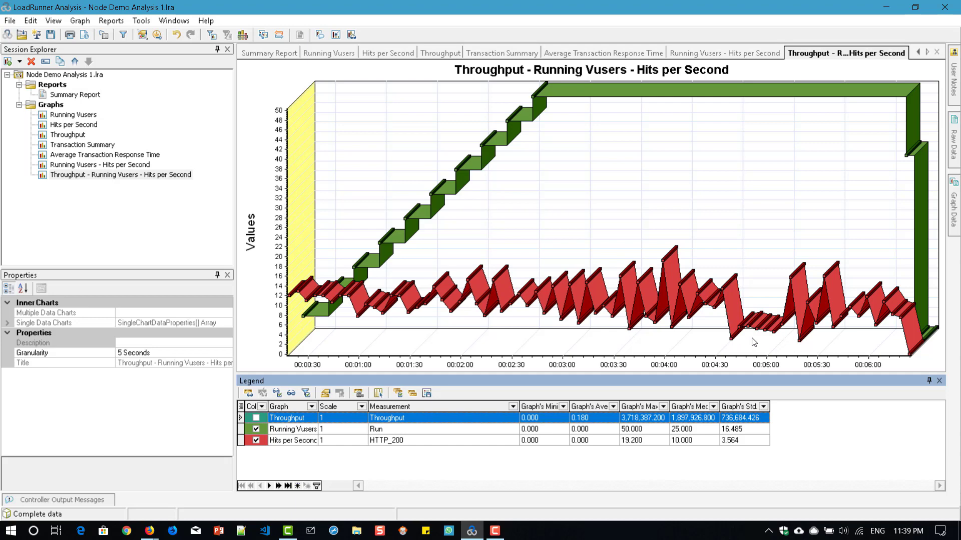
pyautogui.moveTo(763, 88)
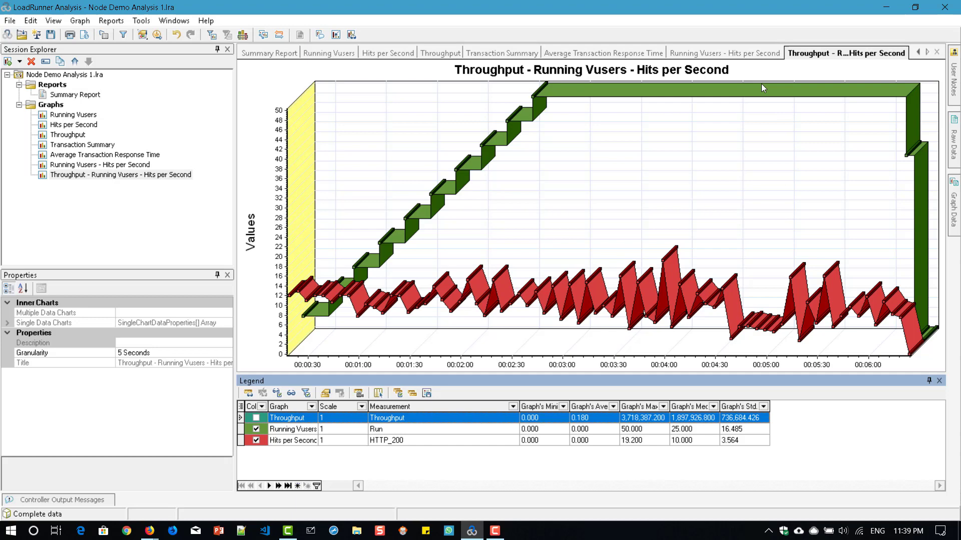
pyautogui.moveTo(762, 93)
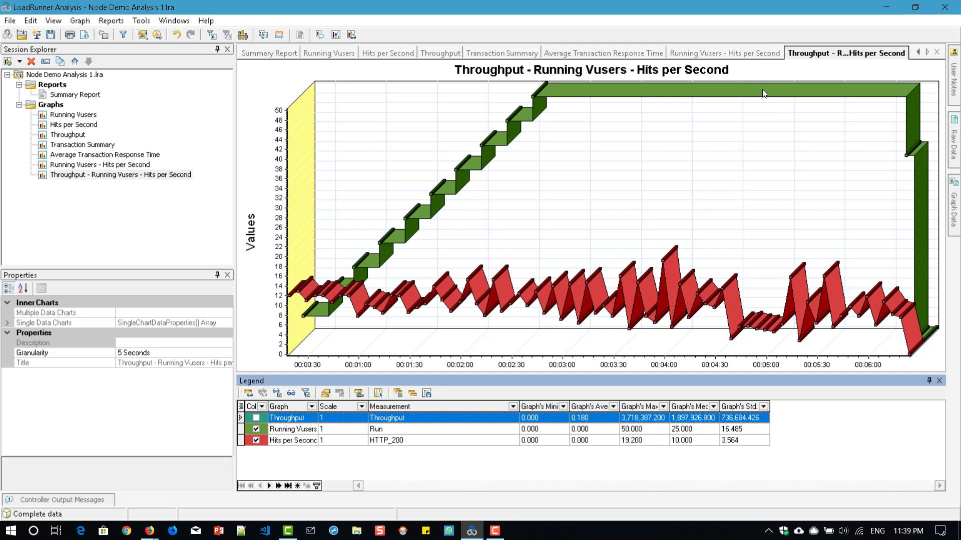
pyautogui.moveTo(762, 97)
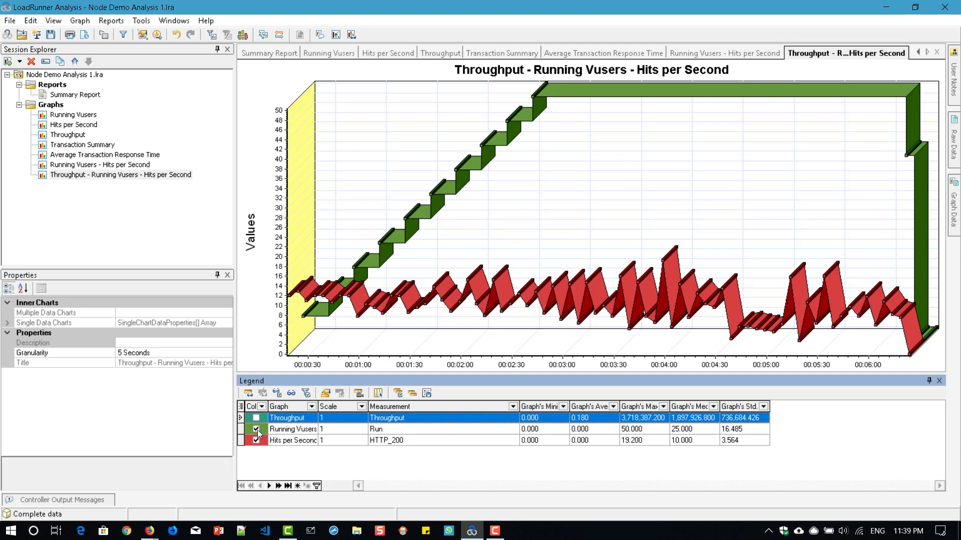
# - Hide the Running Vusers line so only Hits per Second remains plotted
pyautogui.click(255, 418)
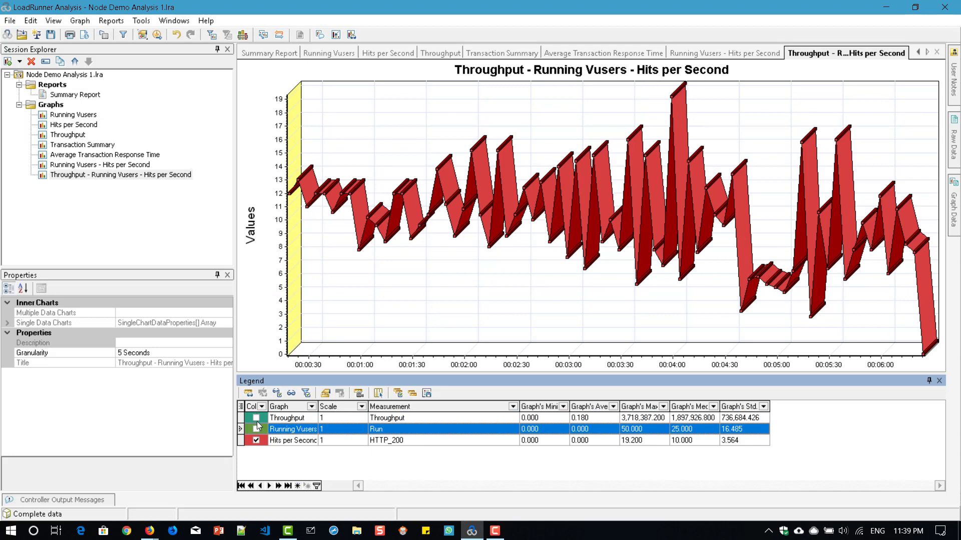
# - Show the Throughput line again in the Legend, leaving Running Vusers hidden
pyautogui.click(255, 418)
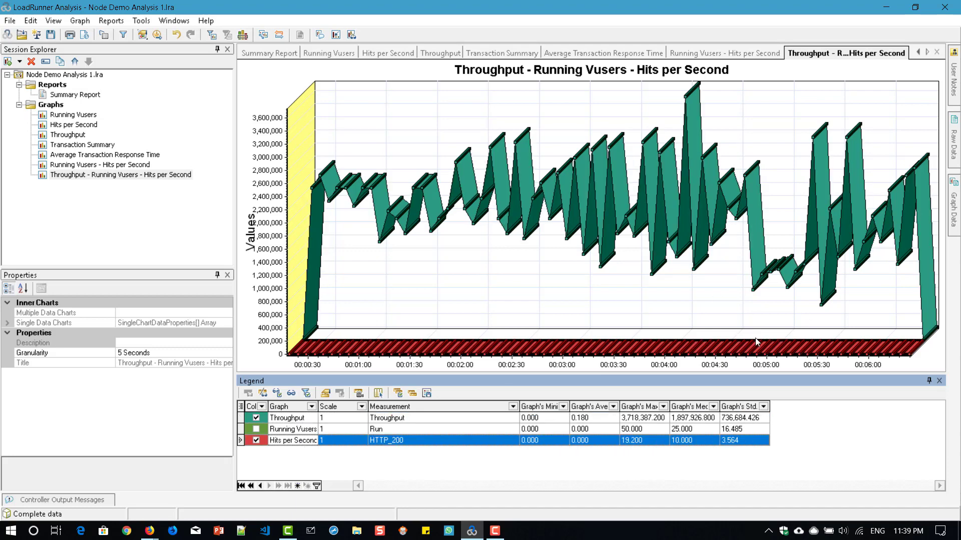
pyautogui.moveTo(741, 283)
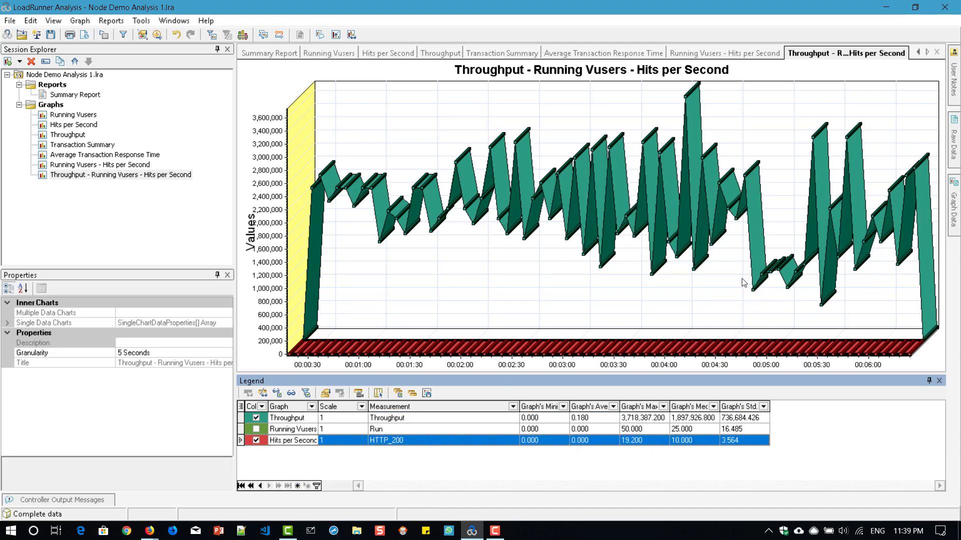
pyautogui.moveTo(821, 305)
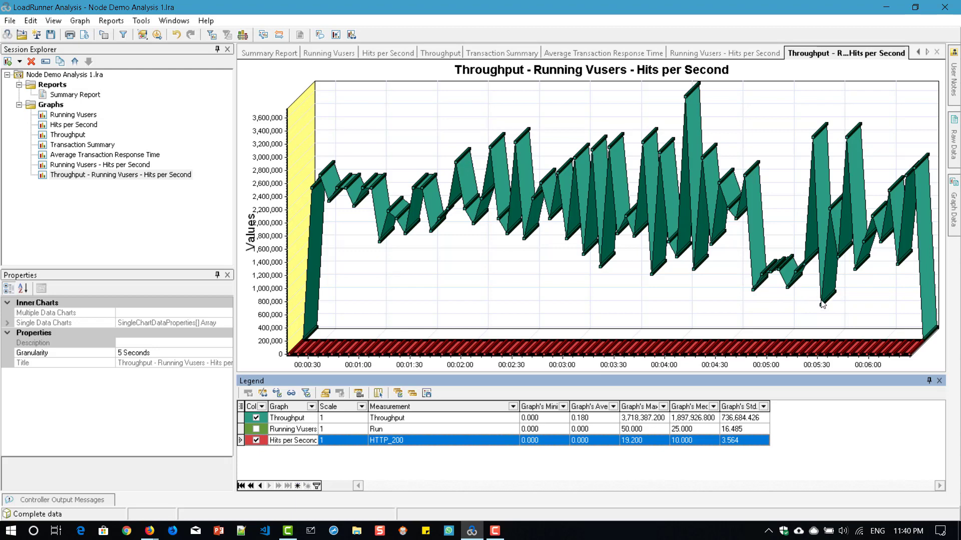
pyautogui.moveTo(746, 297)
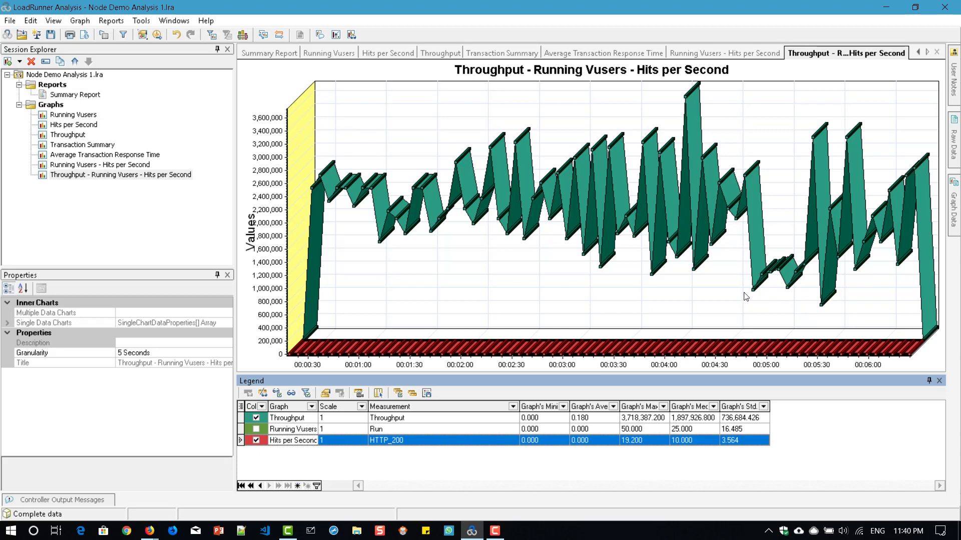
pyautogui.moveTo(747, 214)
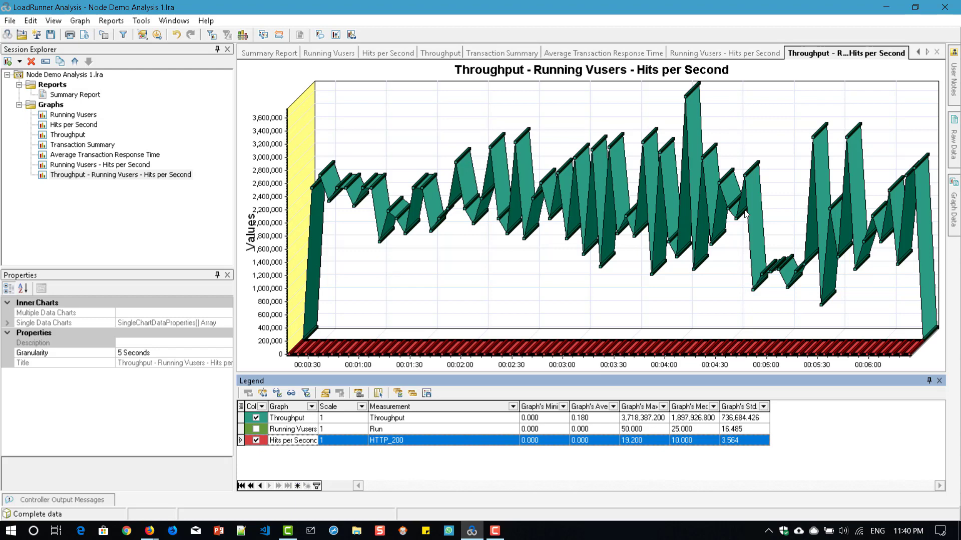
pyautogui.moveTo(714, 287)
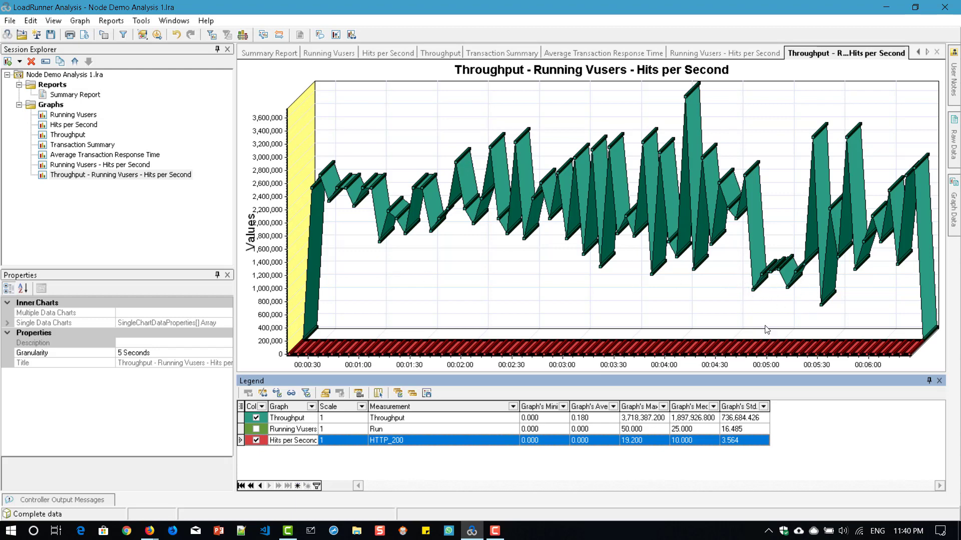
pyautogui.moveTo(843, 293)
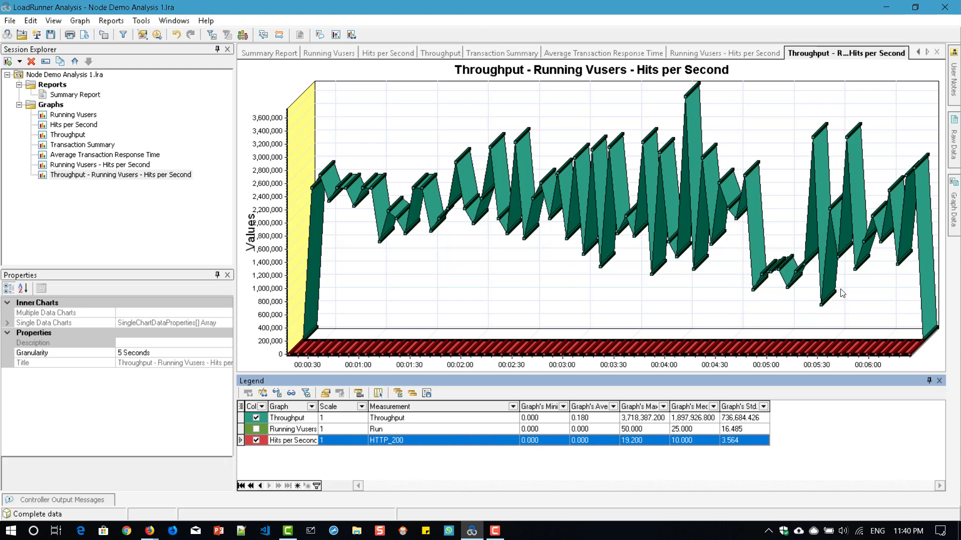
pyautogui.moveTo(797, 307)
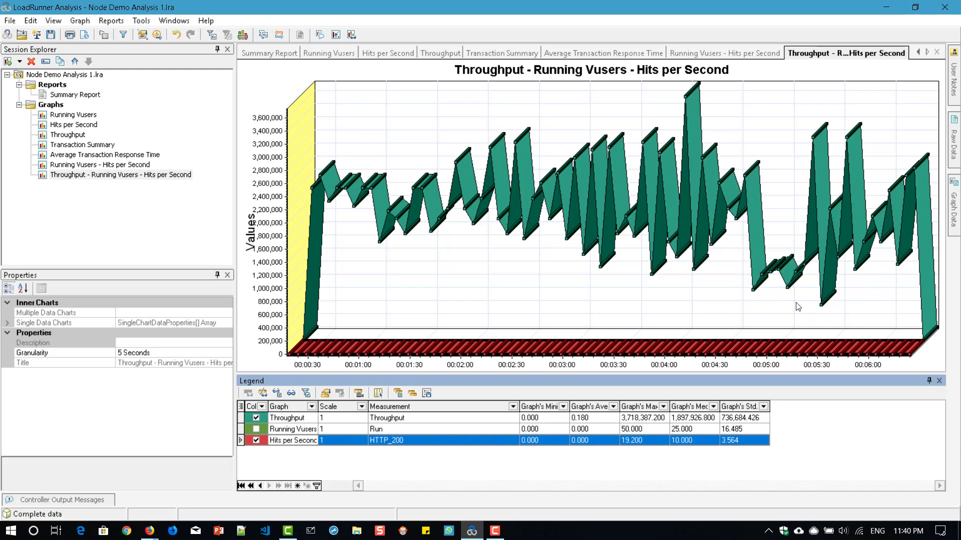
pyautogui.moveTo(753, 286)
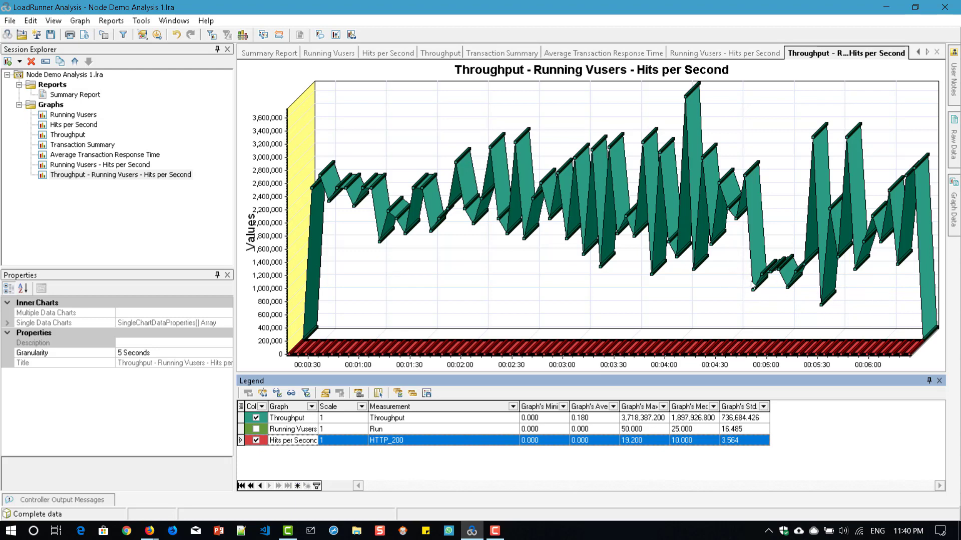
pyautogui.rightClick(508, 266)
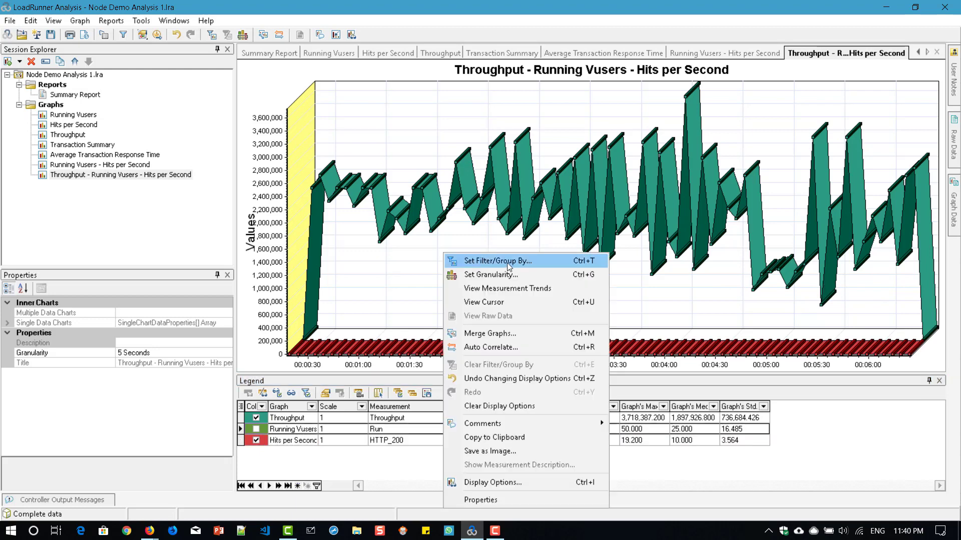
# - Filter Hits per Second in Graph Settings to Scenario Elapsed Time 00:04:00–00:06:00
pyautogui.click(497, 260)
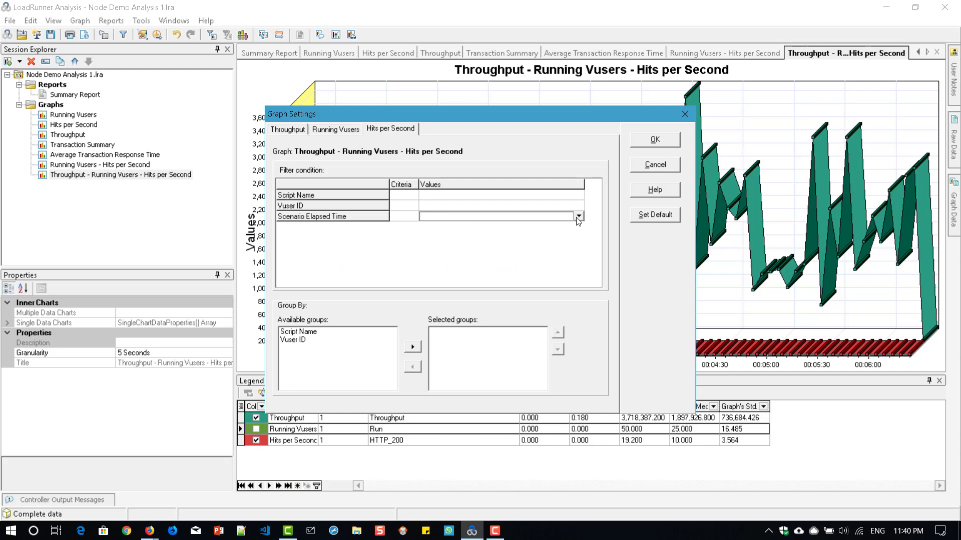
pyautogui.click(577, 216)
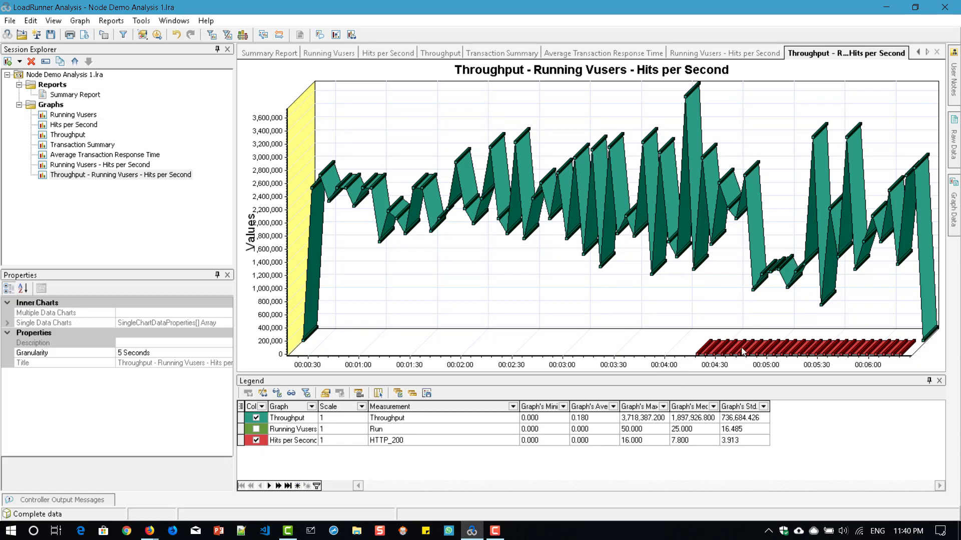
pyautogui.moveTo(744, 351)
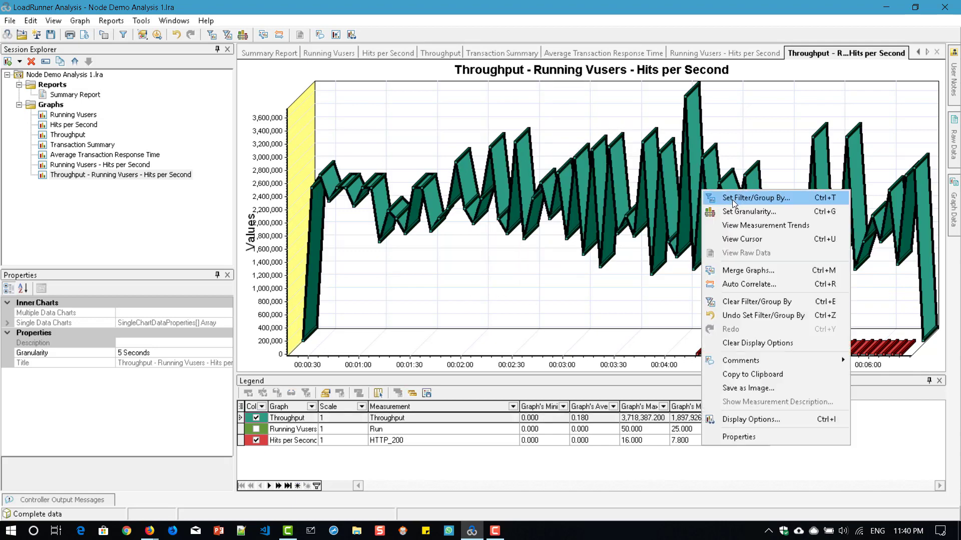
# - Filter Throughput to Scenario Elapsed Time 000:04:00–000:06:00 as well and confirm
pyautogui.click(754, 197)
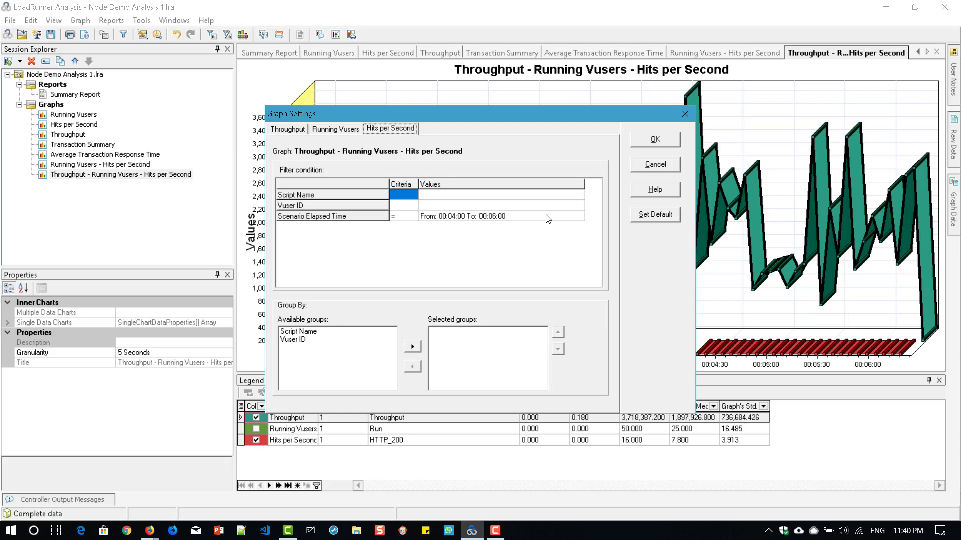
pyautogui.click(287, 129)
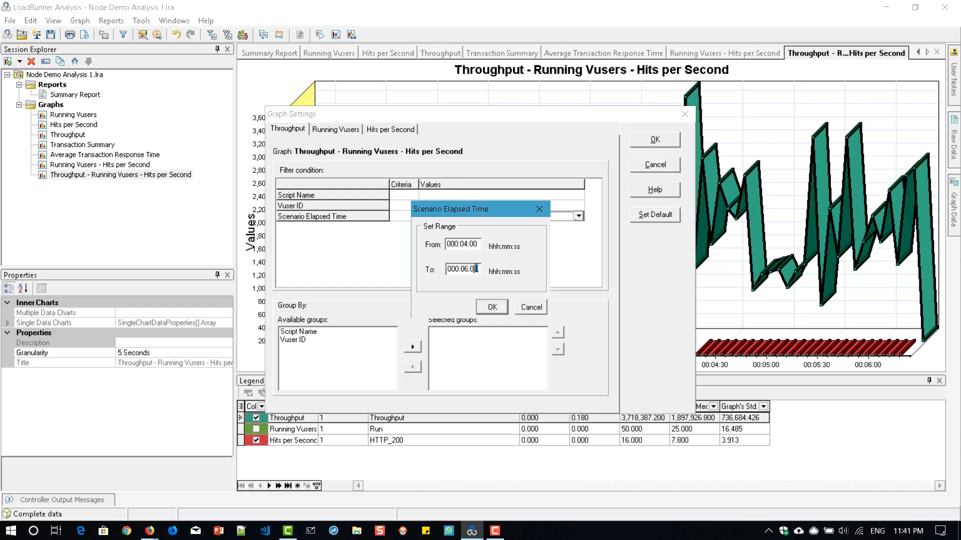
pyautogui.click(490, 307)
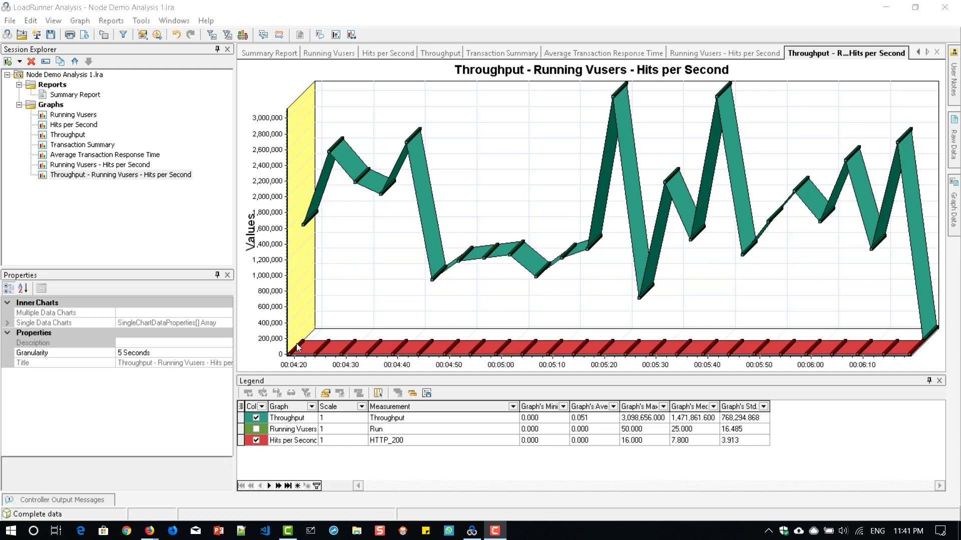
pyautogui.moveTo(567, 348)
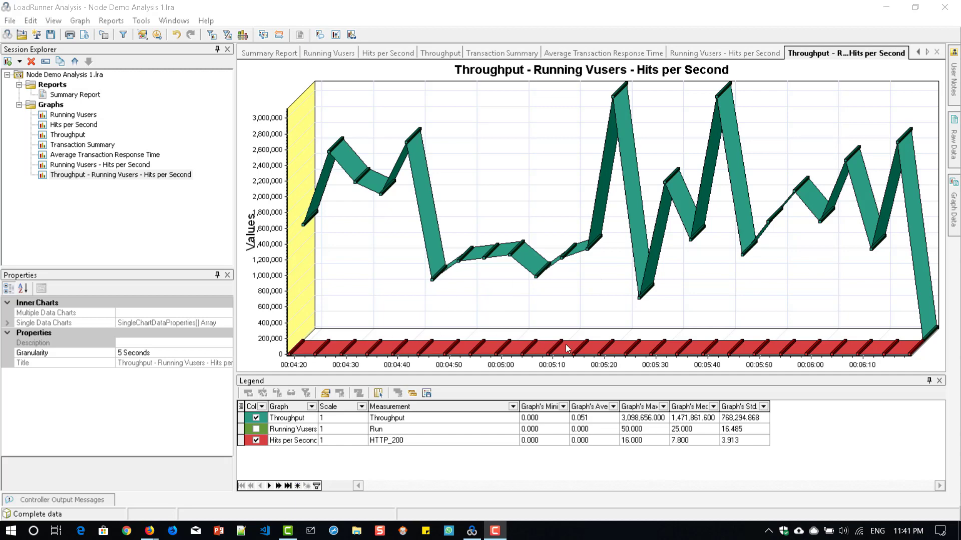
pyautogui.moveTo(386, 291)
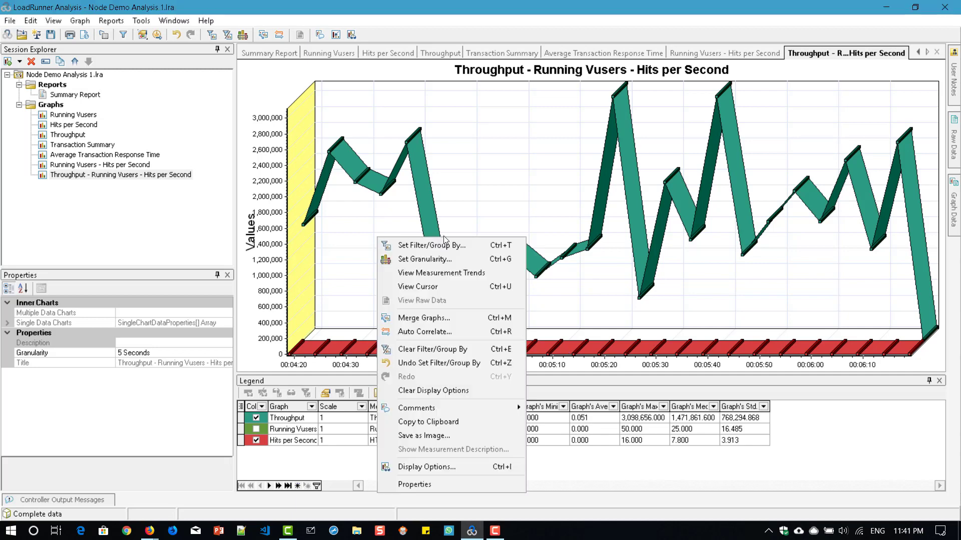
pyautogui.moveTo(441, 272)
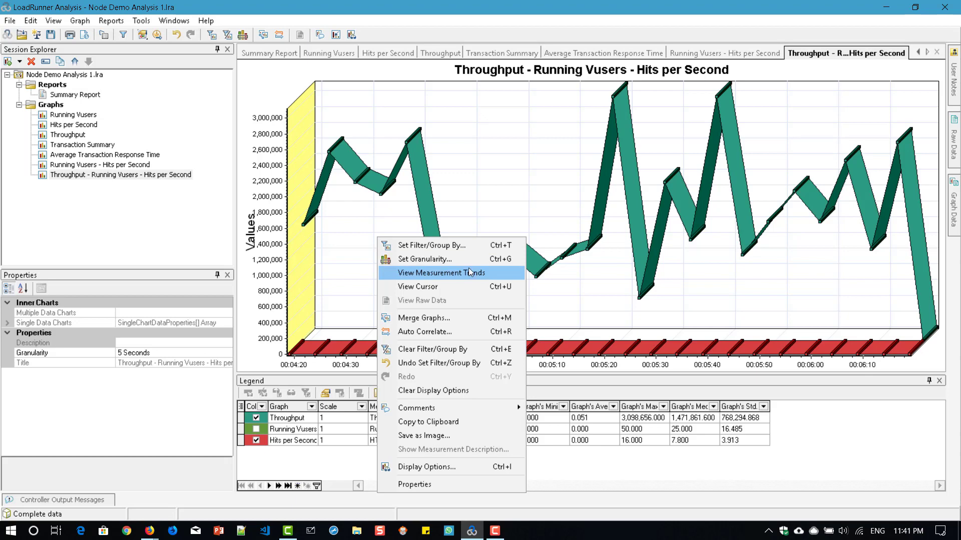
# - Turn on View Measurement Trends to plot Throughput and Hits per Second as standardized values
pyautogui.click(441, 272)
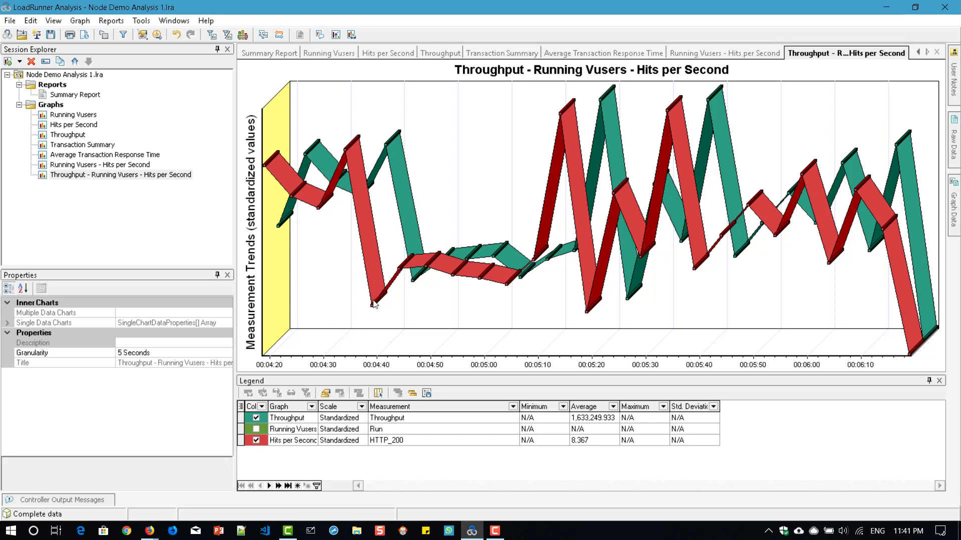
pyautogui.moveTo(336, 225)
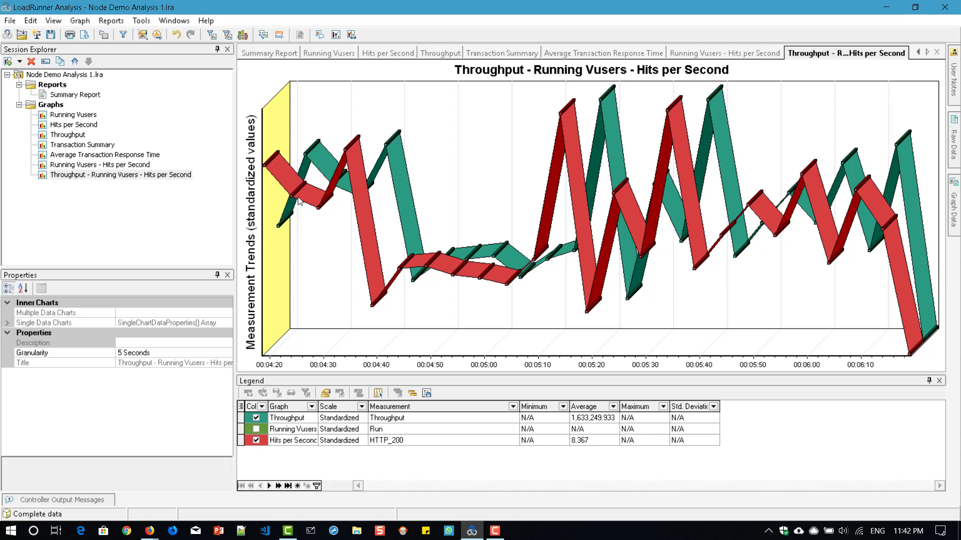
pyautogui.moveTo(401, 150)
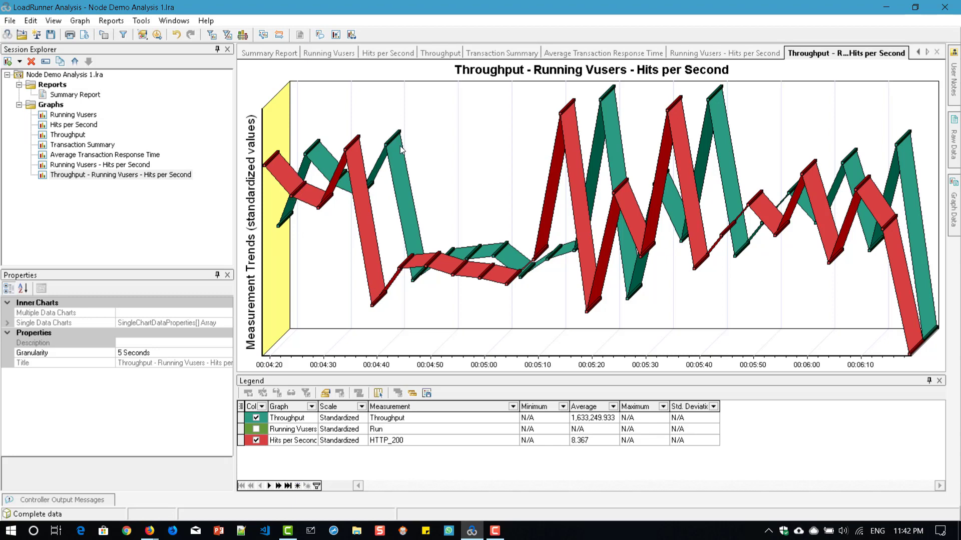
pyautogui.moveTo(378, 174)
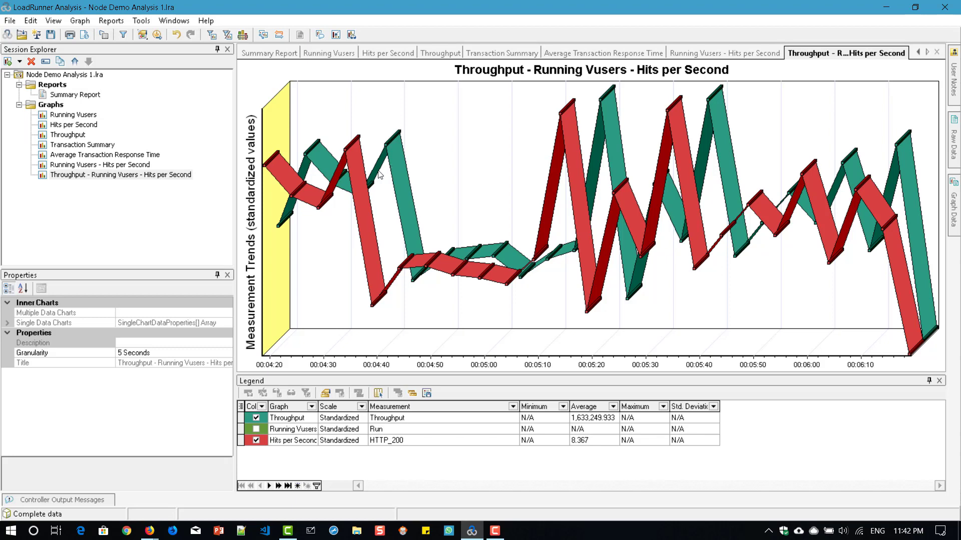
pyautogui.moveTo(383, 200)
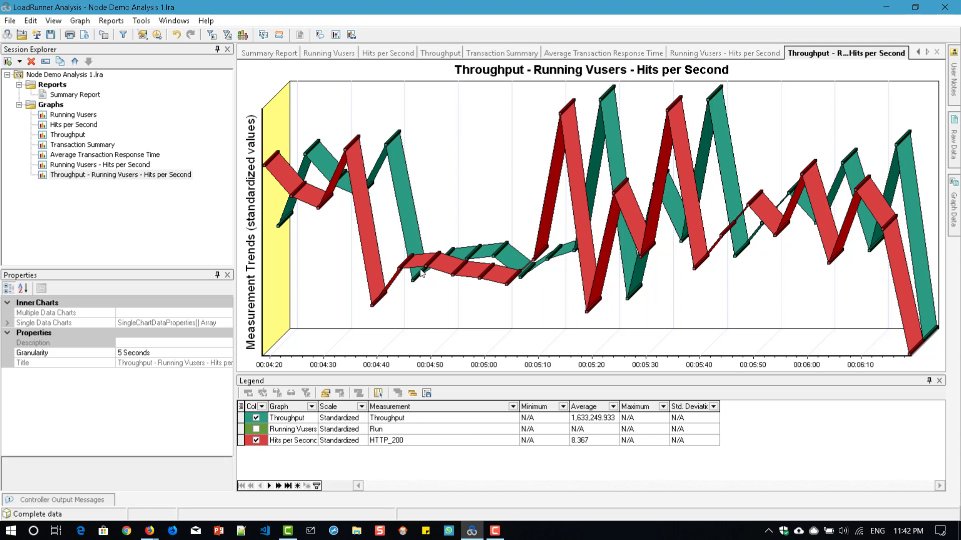
pyautogui.moveTo(624, 279)
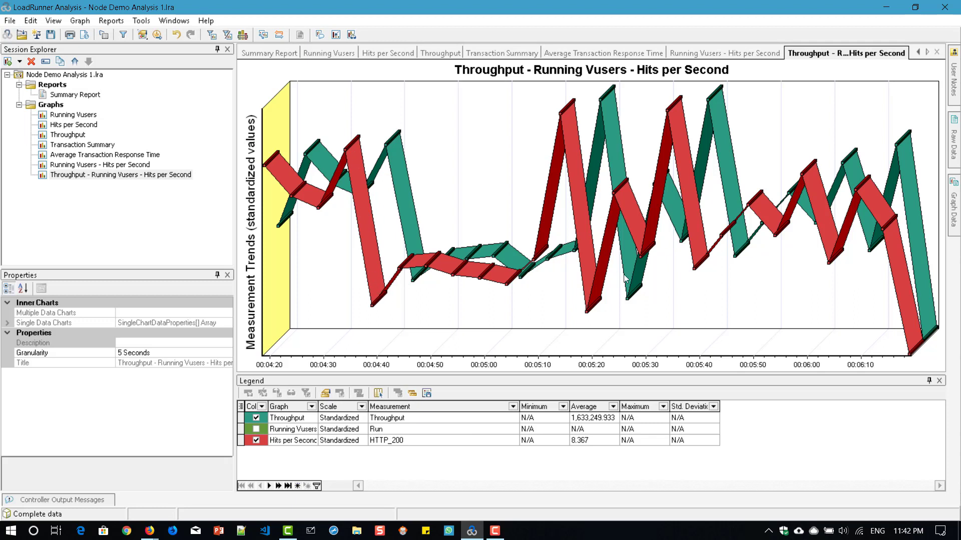
pyautogui.moveTo(896, 242)
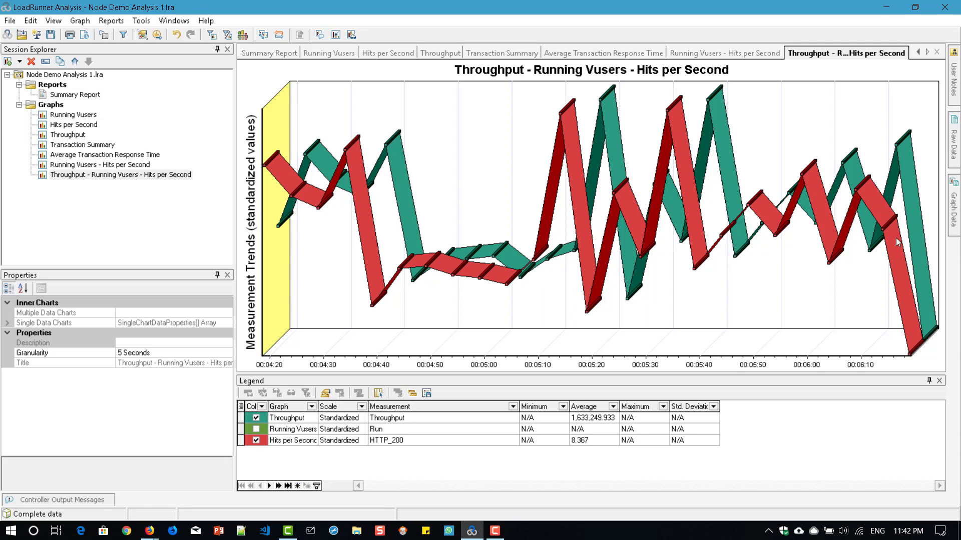
pyautogui.moveTo(340, 288)
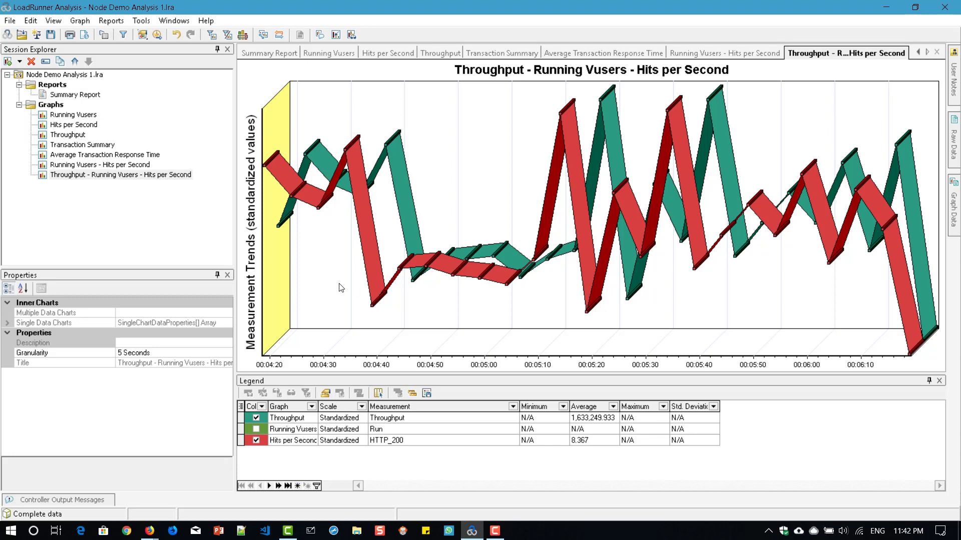
pyautogui.moveTo(642, 313)
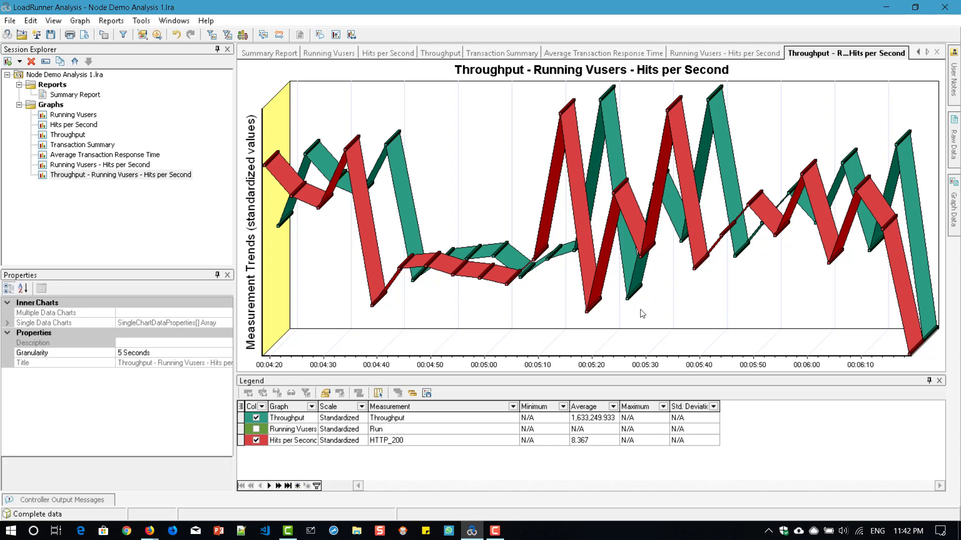
pyautogui.moveTo(673, 308)
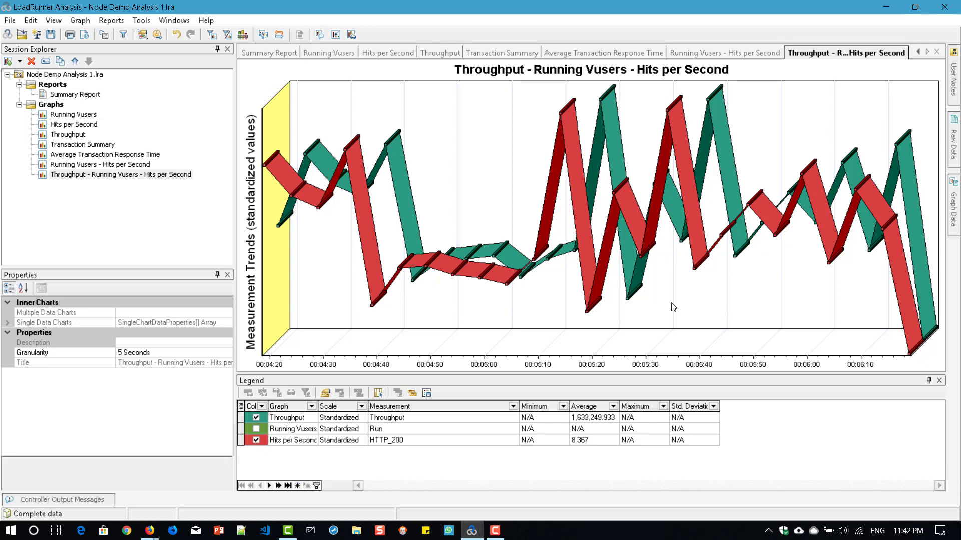
pyautogui.moveTo(384, 282)
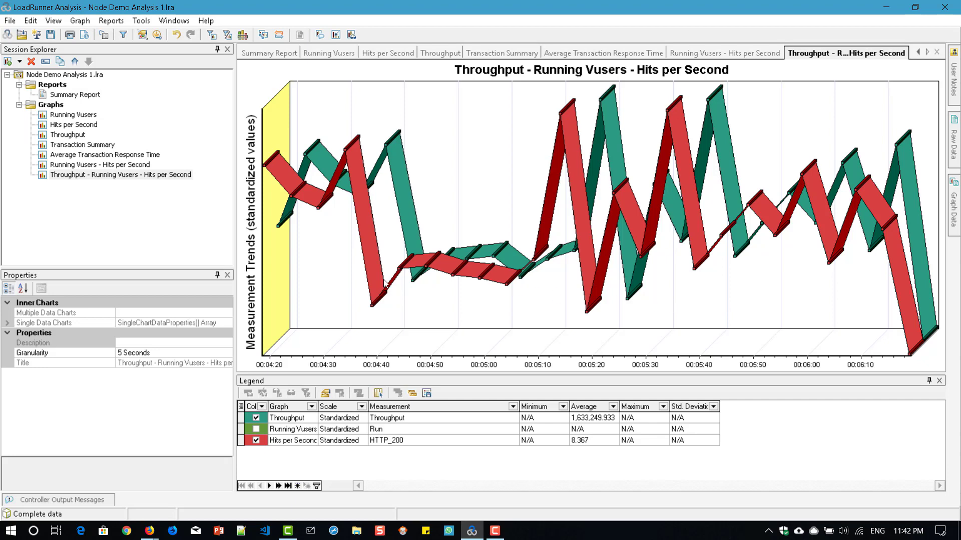
pyautogui.moveTo(329, 275)
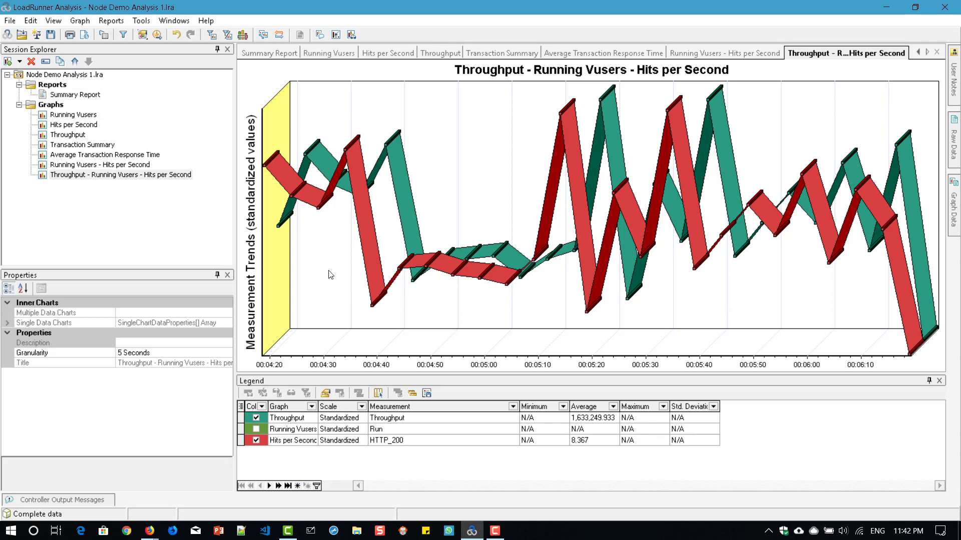
pyautogui.moveTo(667, 295)
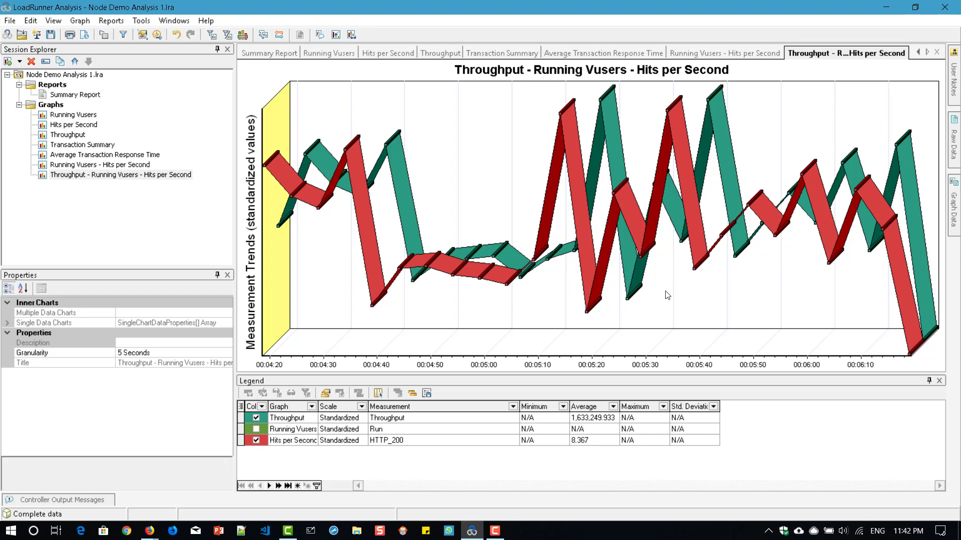